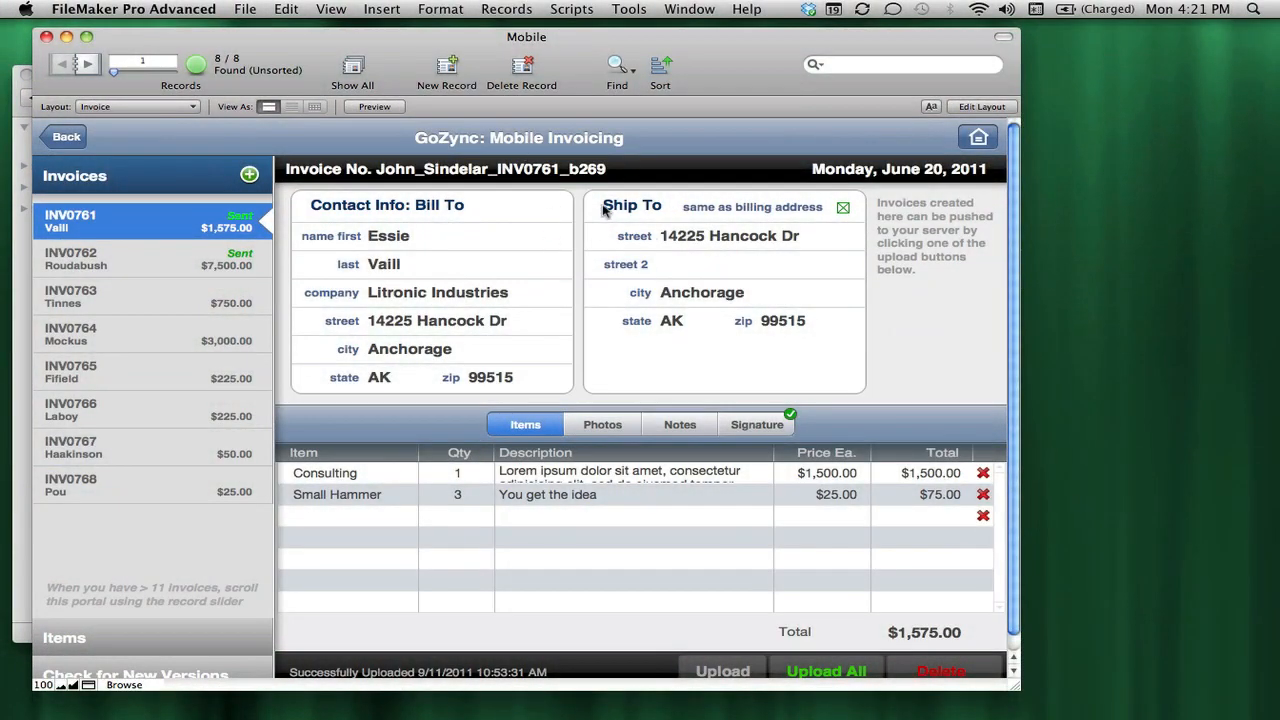
pyautogui.moveTo(736, 130)
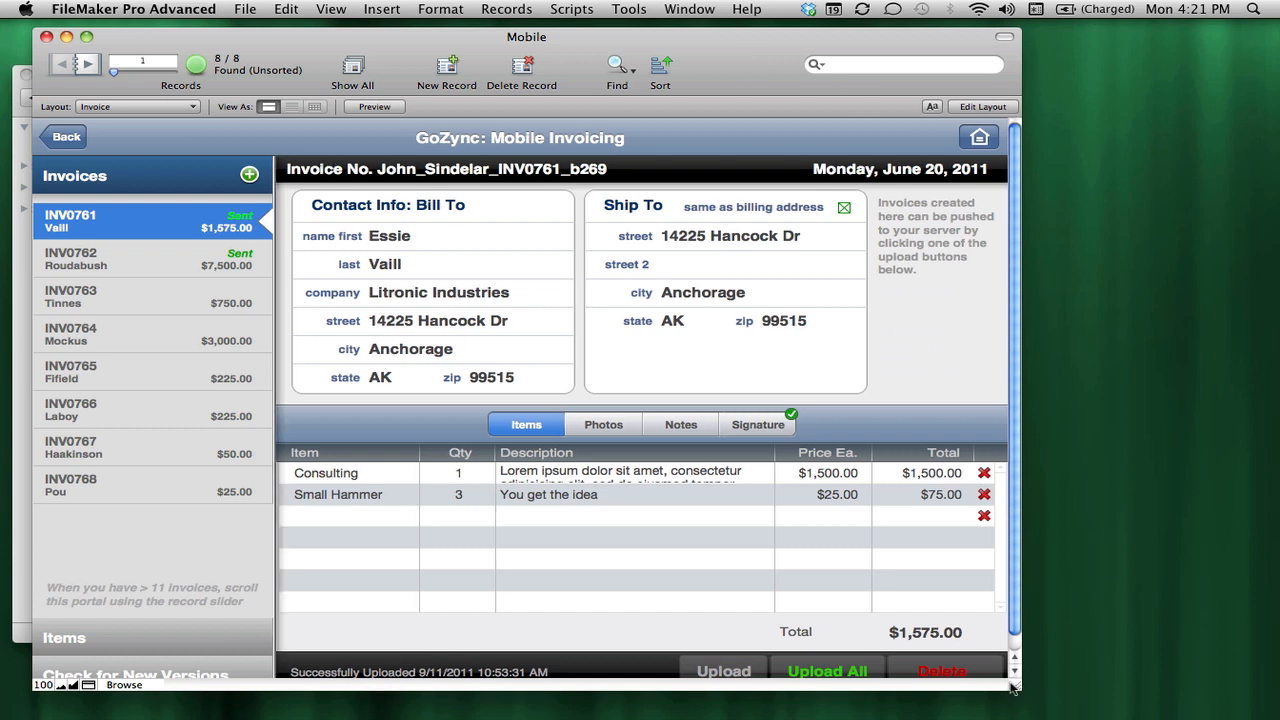
# - Create a new Text field named ShippingDate in the Mobile file's Invoices table
pyautogui.click(572, 8)
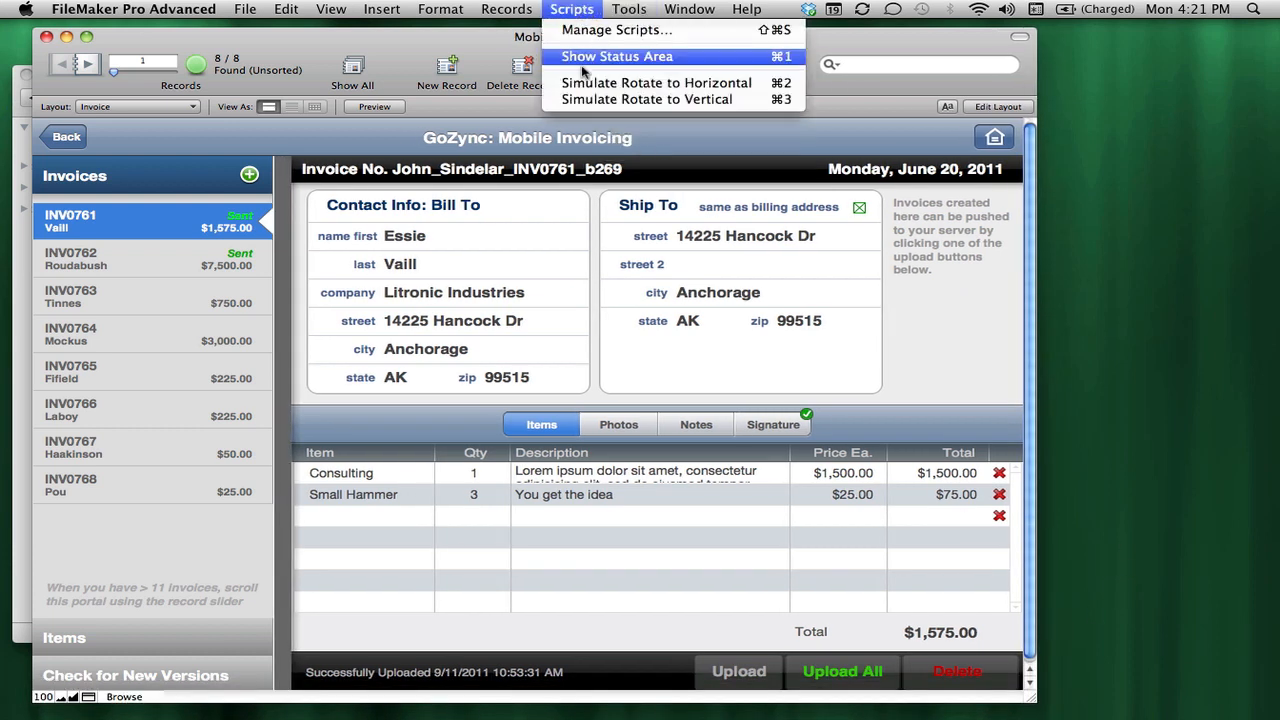
pyautogui.click(616, 56)
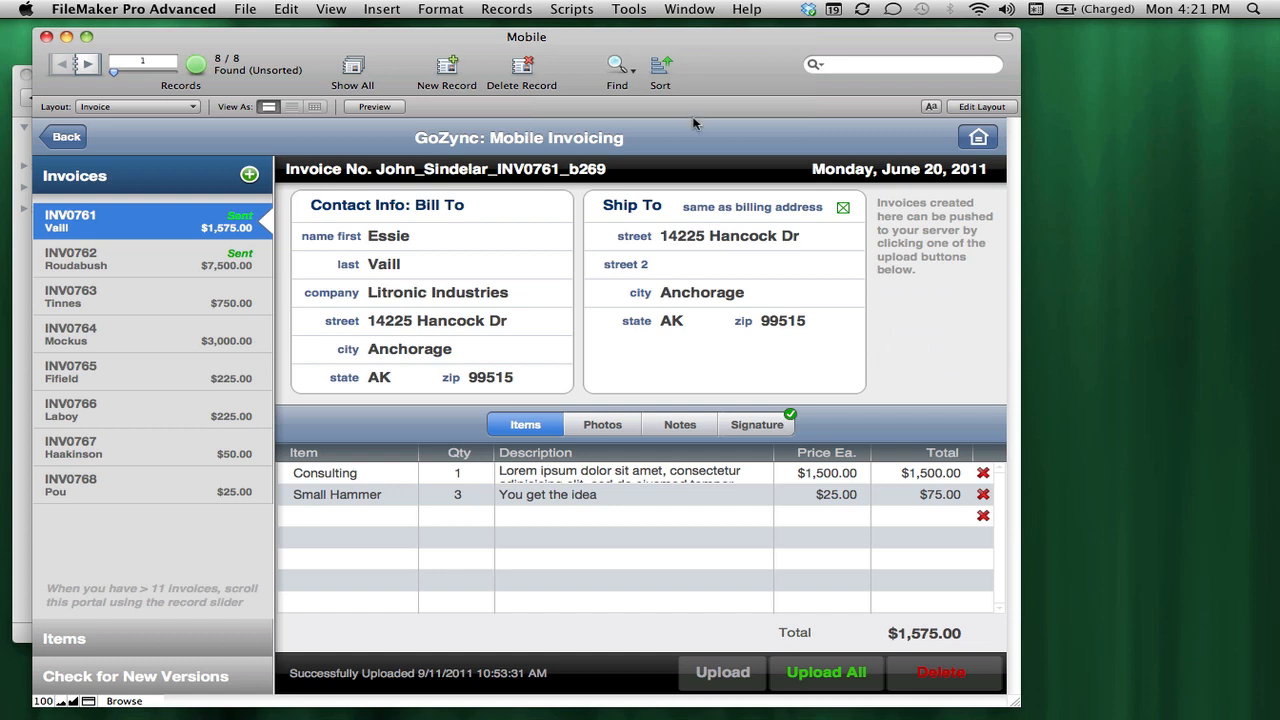
pyautogui.moveTo(818, 118)
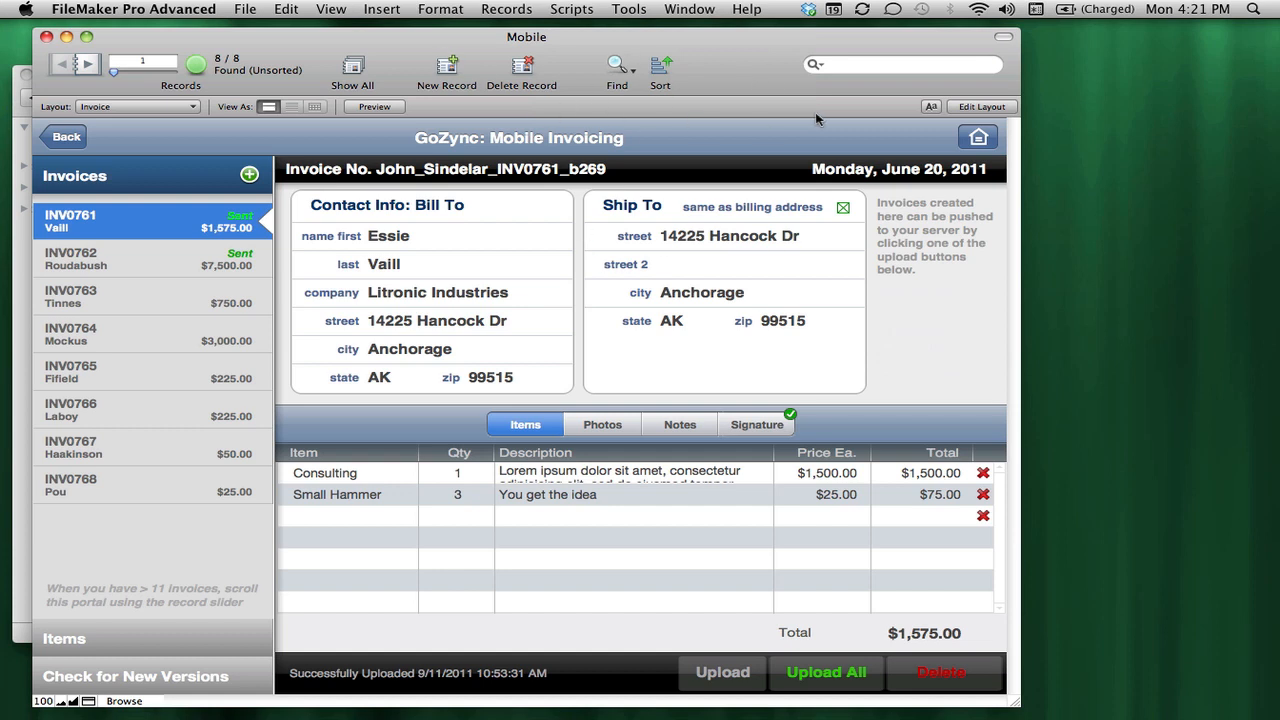
pyautogui.moveTo(752, 108)
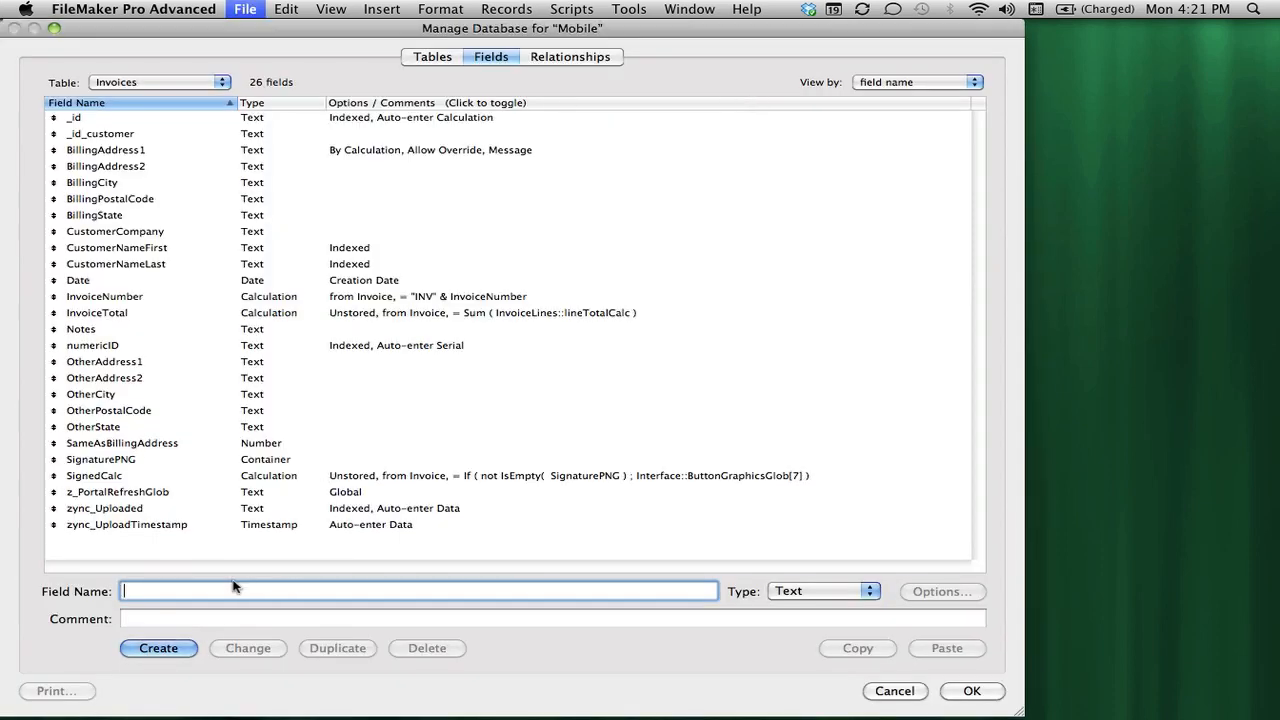
pyautogui.write('ShippingDate')
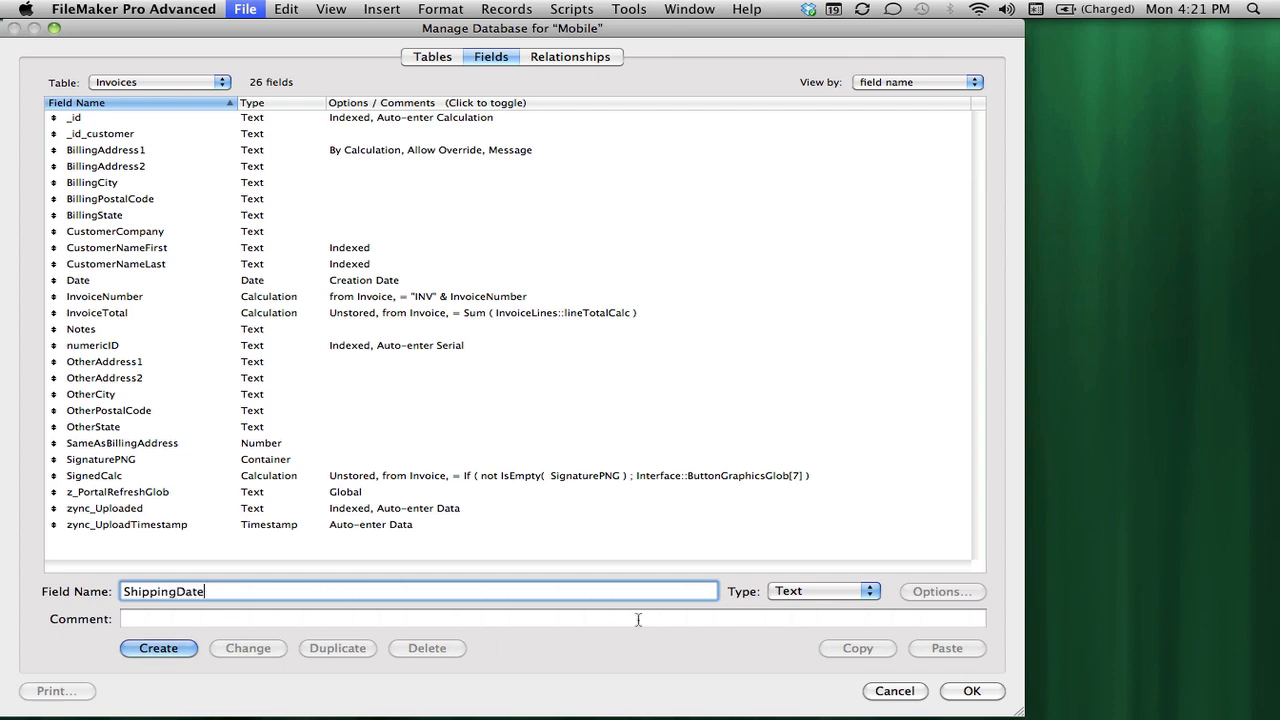
pyautogui.click(158, 648)
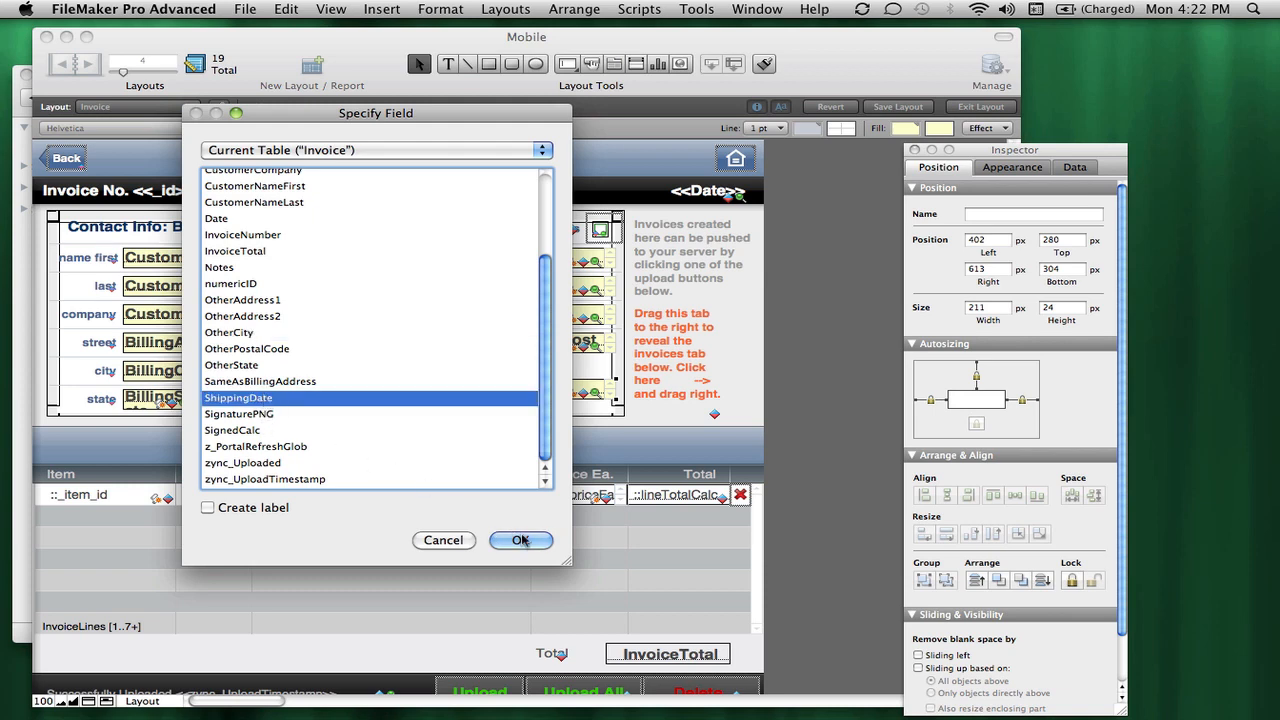
# - Place ShippingDate in the Ship To area of the mobile invoice layout and return to Browse mode
pyautogui.click(520, 540)
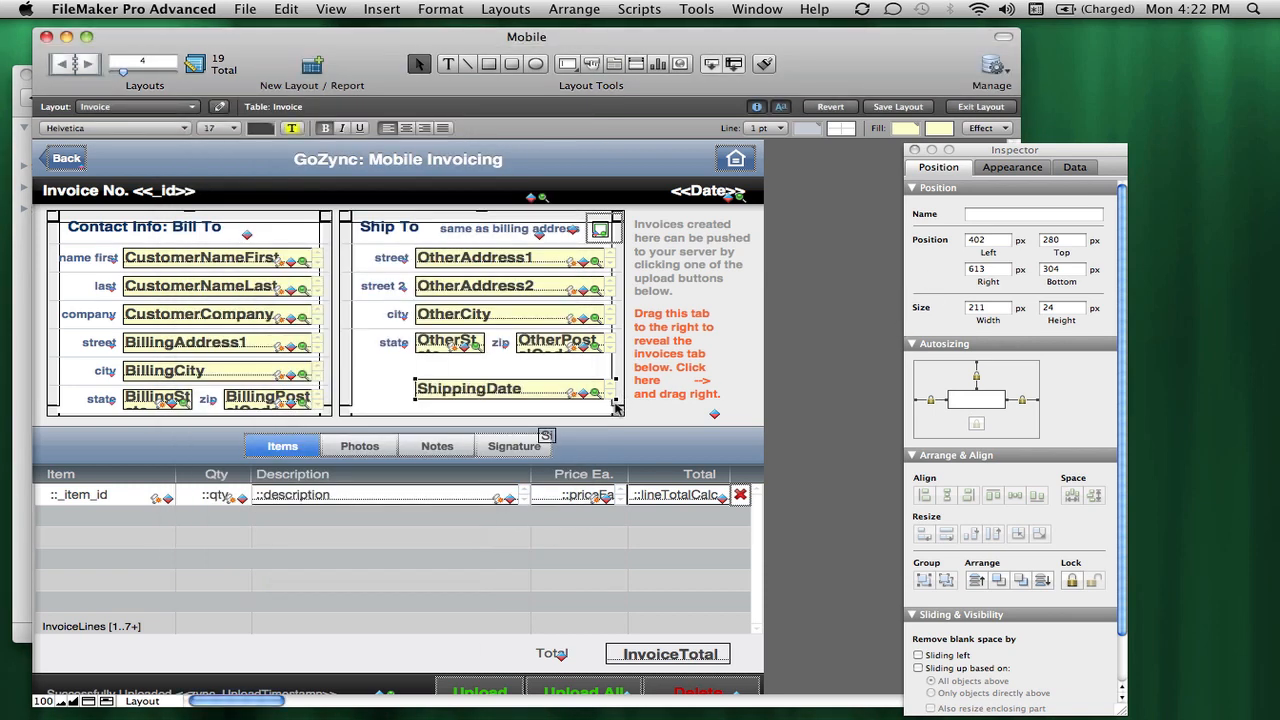
pyautogui.click(1012, 168)
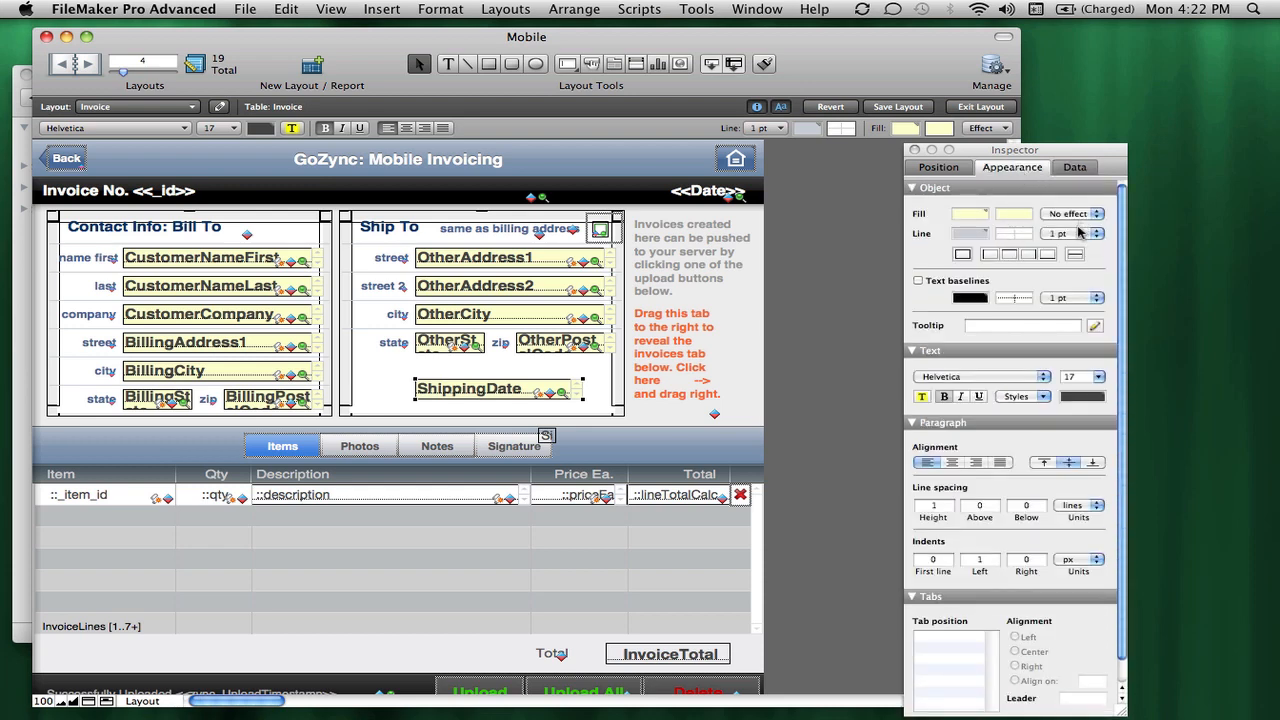
pyautogui.click(1074, 168)
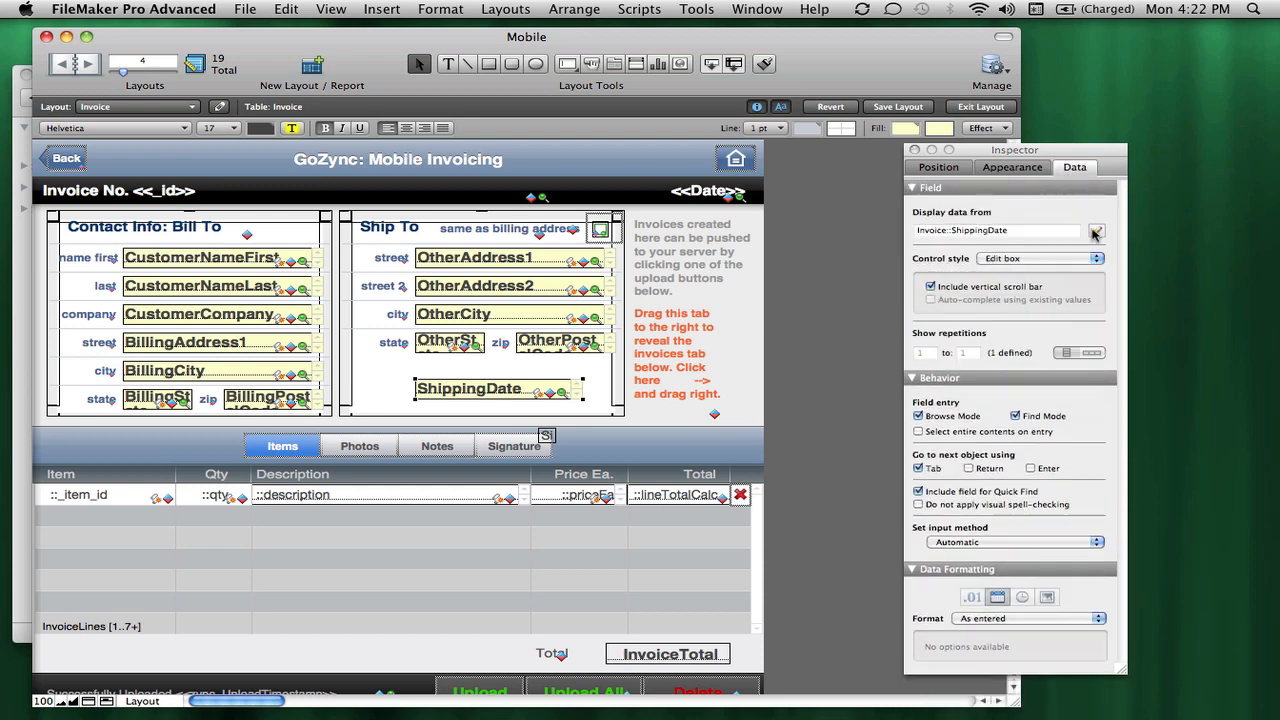
pyautogui.click(1040, 258)
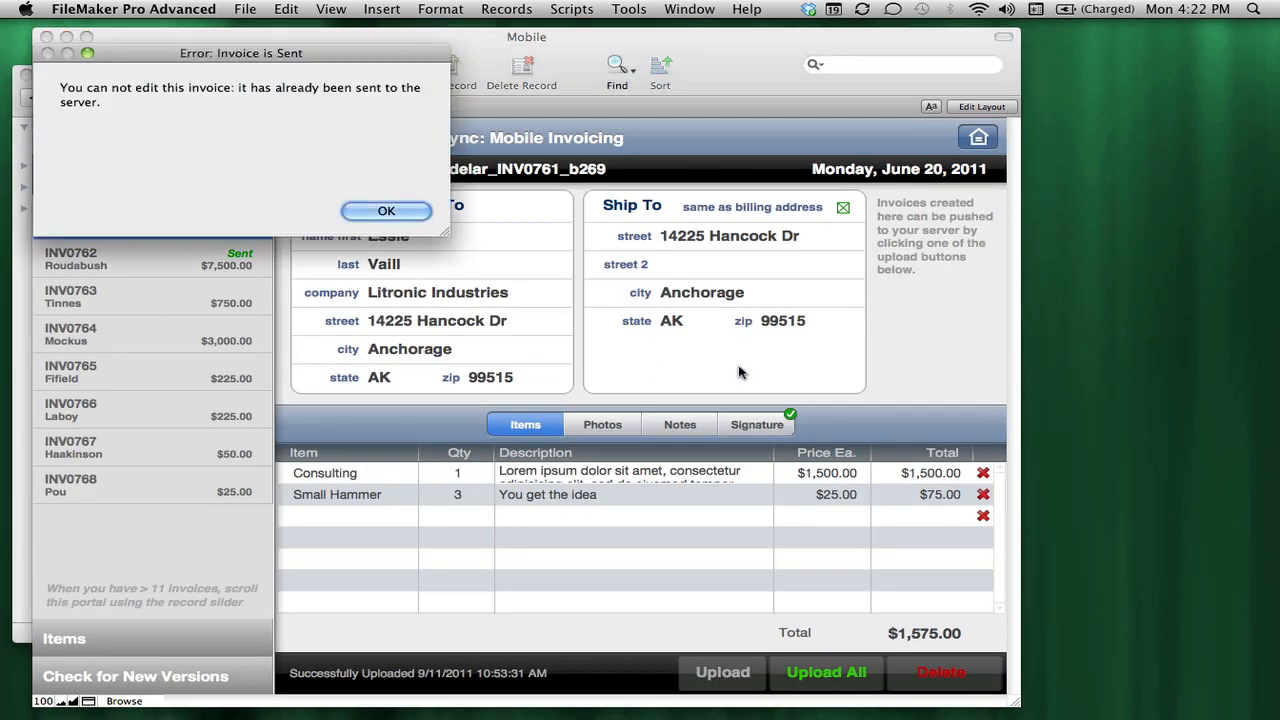
# - Dismiss the sent-invoice warning and open the hosted Invoices.fp7 file from the Host folder
pyautogui.click(386, 210)
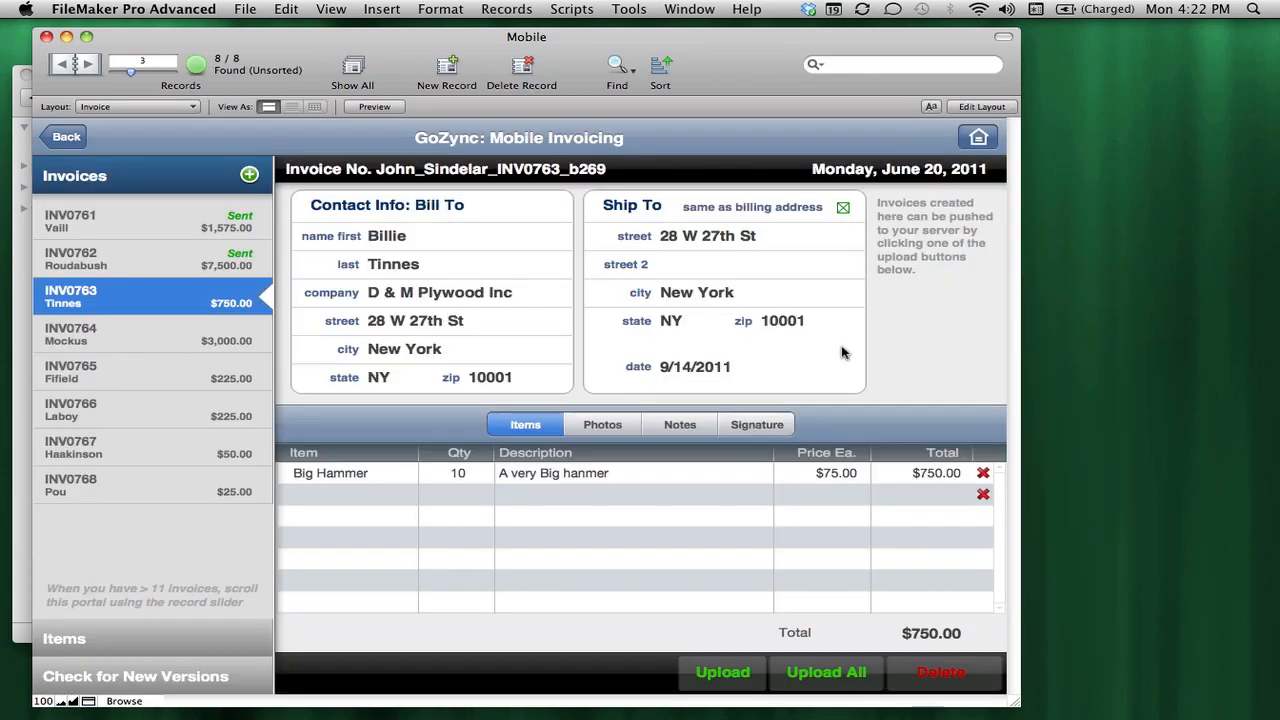
pyautogui.moveTo(704, 20)
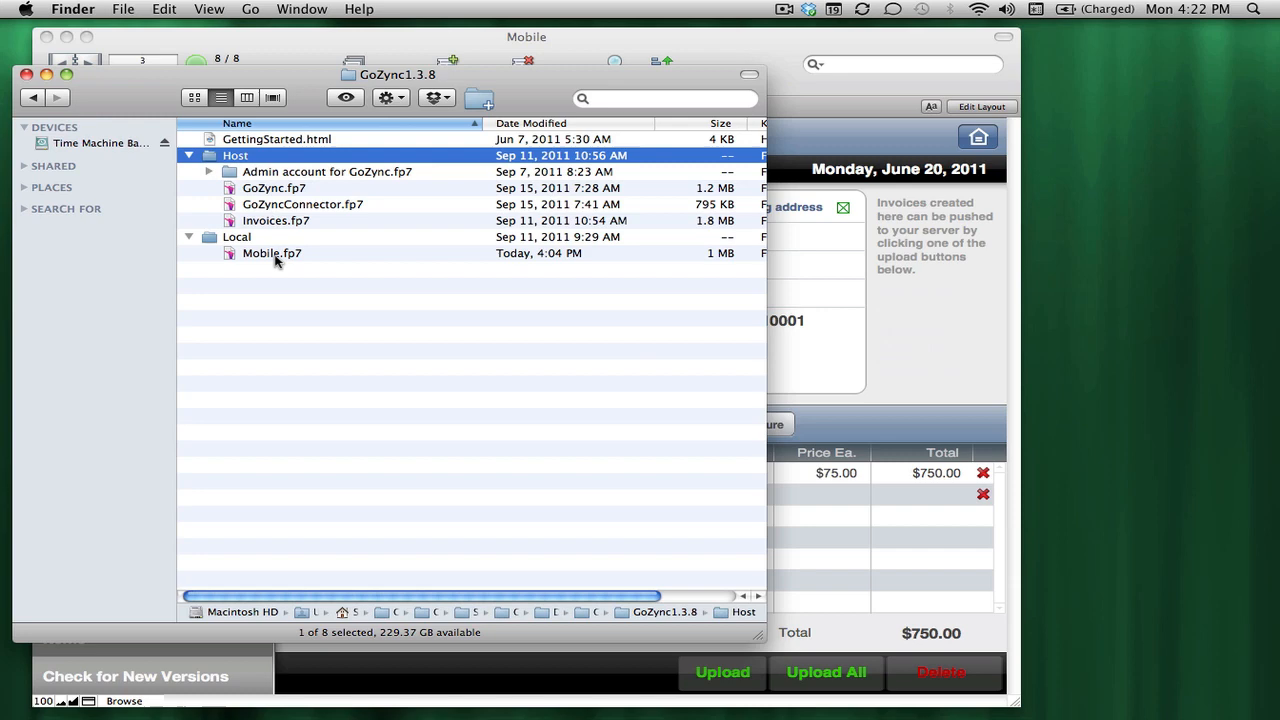
pyautogui.click(272, 252)
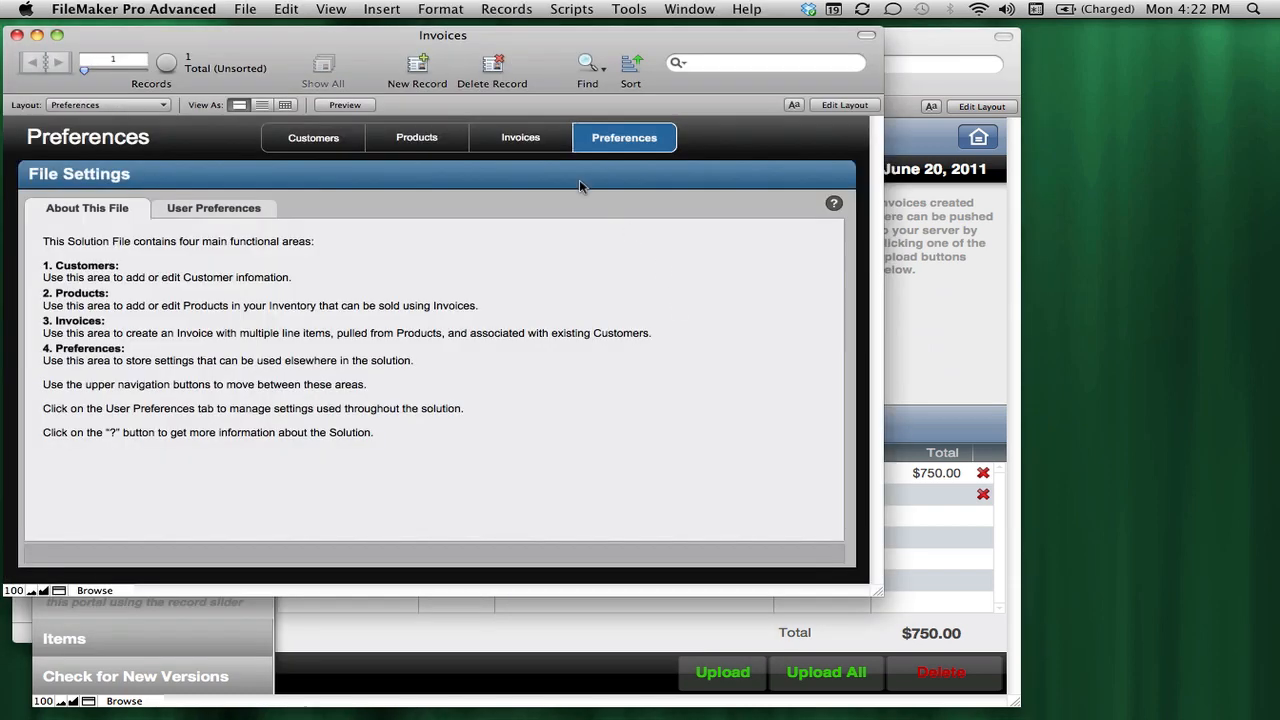
# - Show invoice 132 in the hosted Invoices records, its Ship Date still empty
pyautogui.click(520, 136)
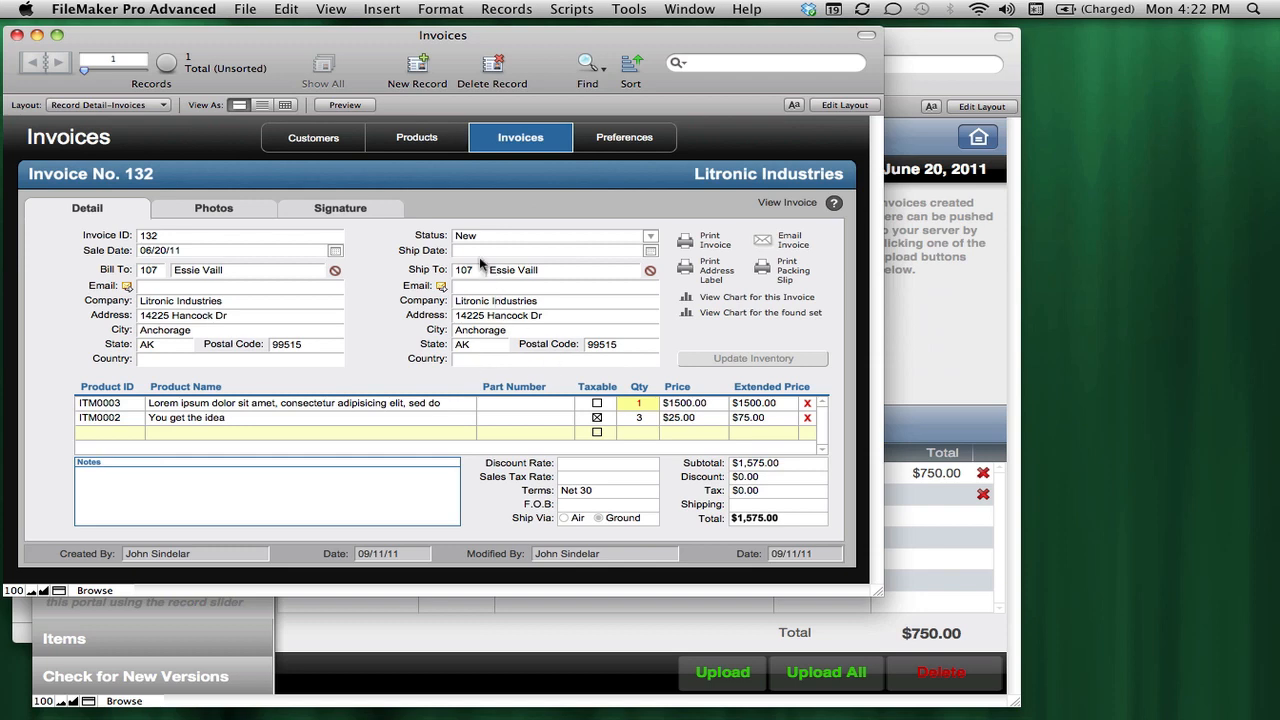
pyautogui.click(550, 250)
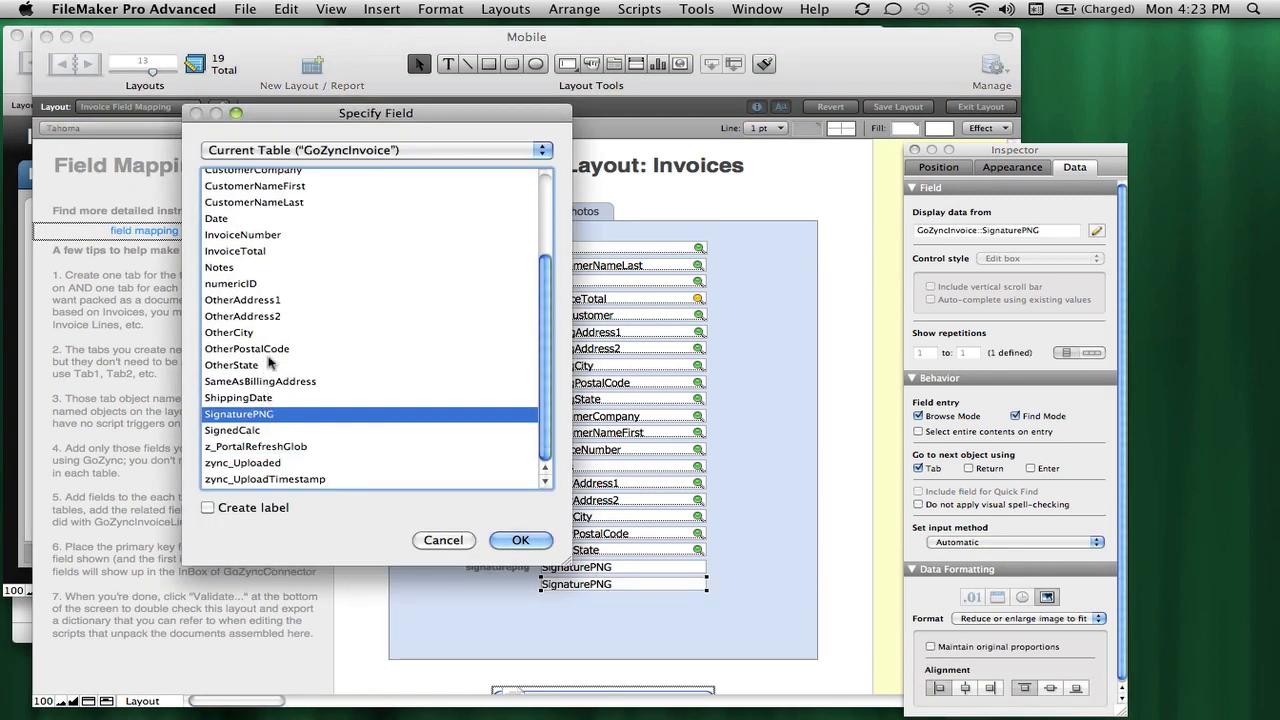
# - Show ShippingDate on the Invoice Field Mapping layout and return to Browse mode
pyautogui.click(520, 540)
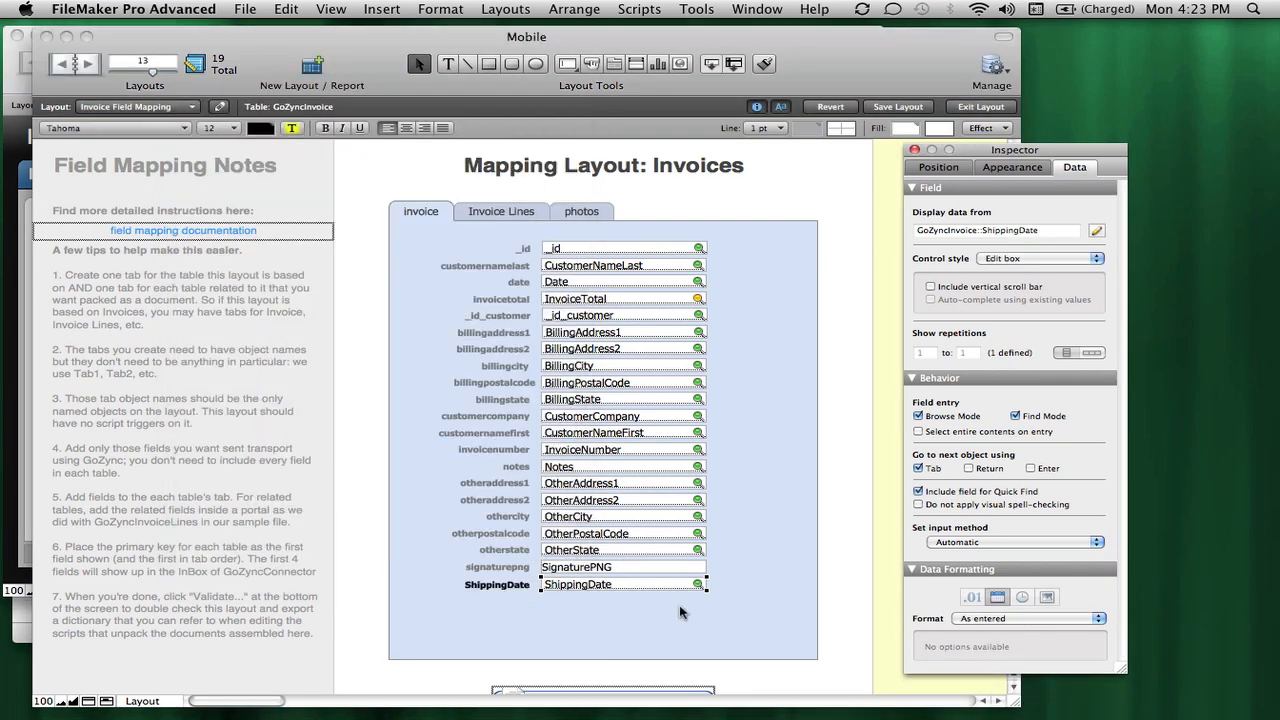
pyautogui.click(980, 106)
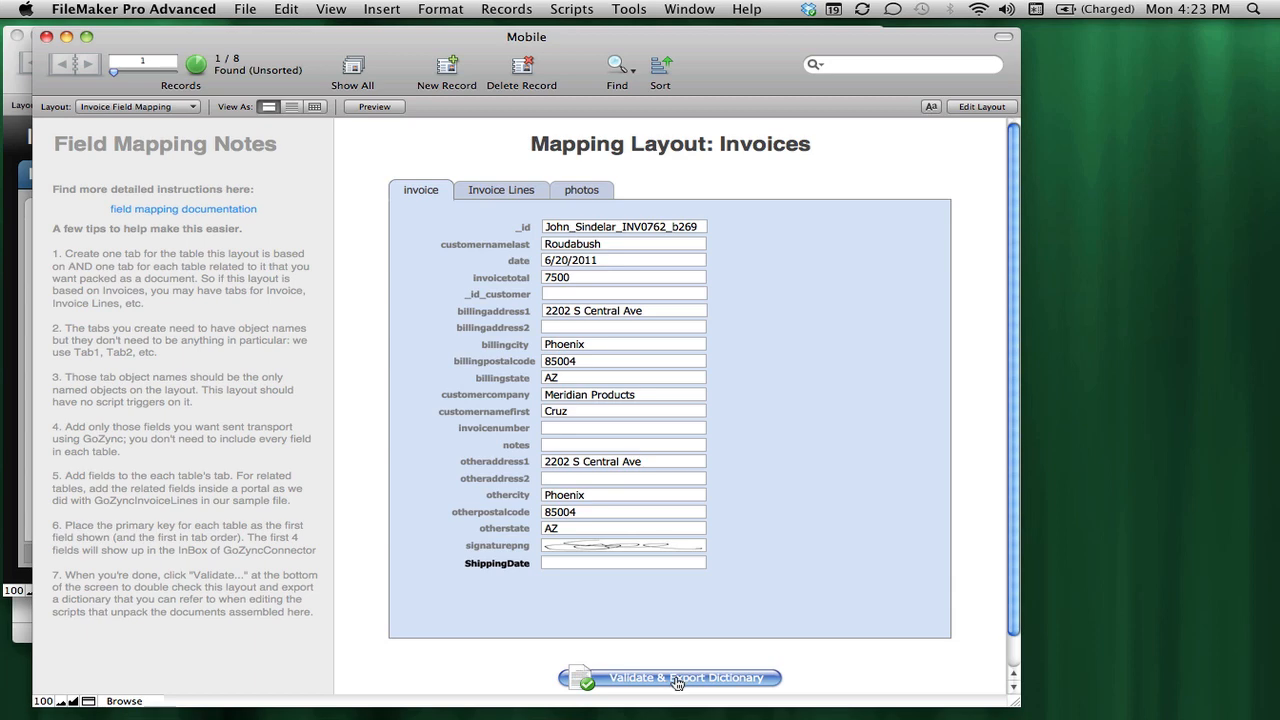
# - Validate the invoice mapping and export GoZyncInvoice_Instructions.txt to the desktop
pyautogui.click(668, 676)
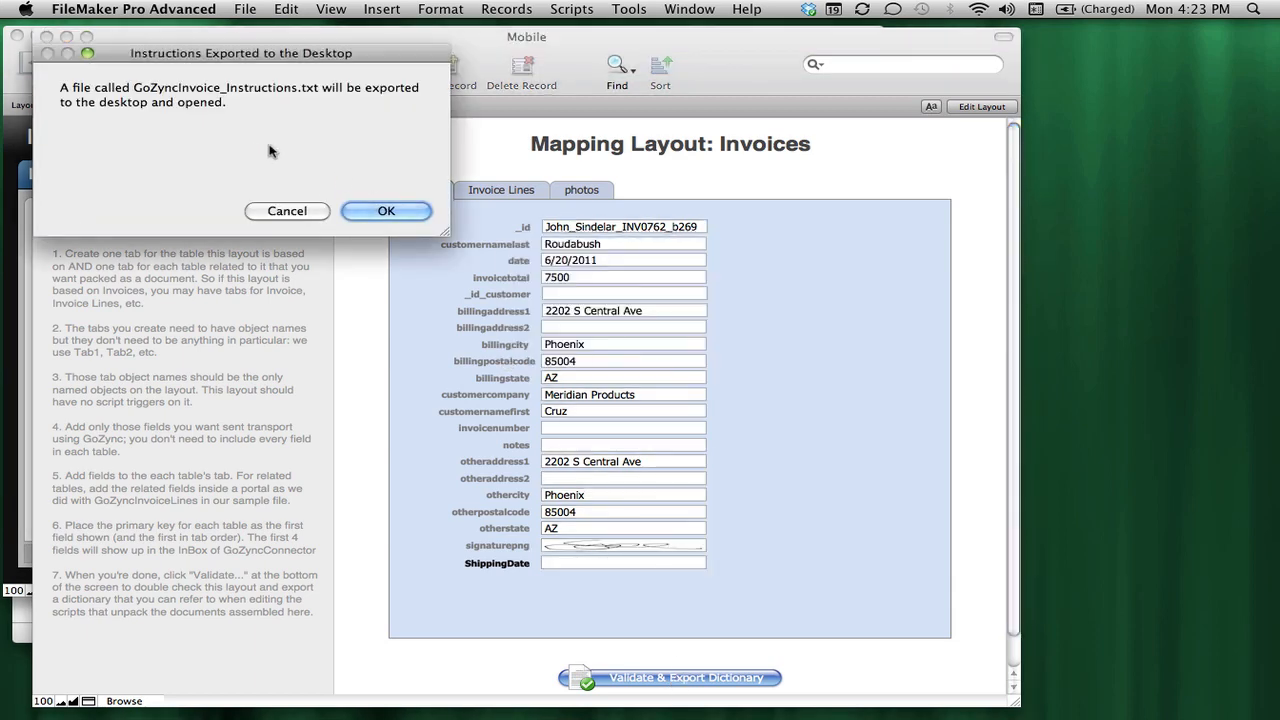
pyautogui.click(386, 210)
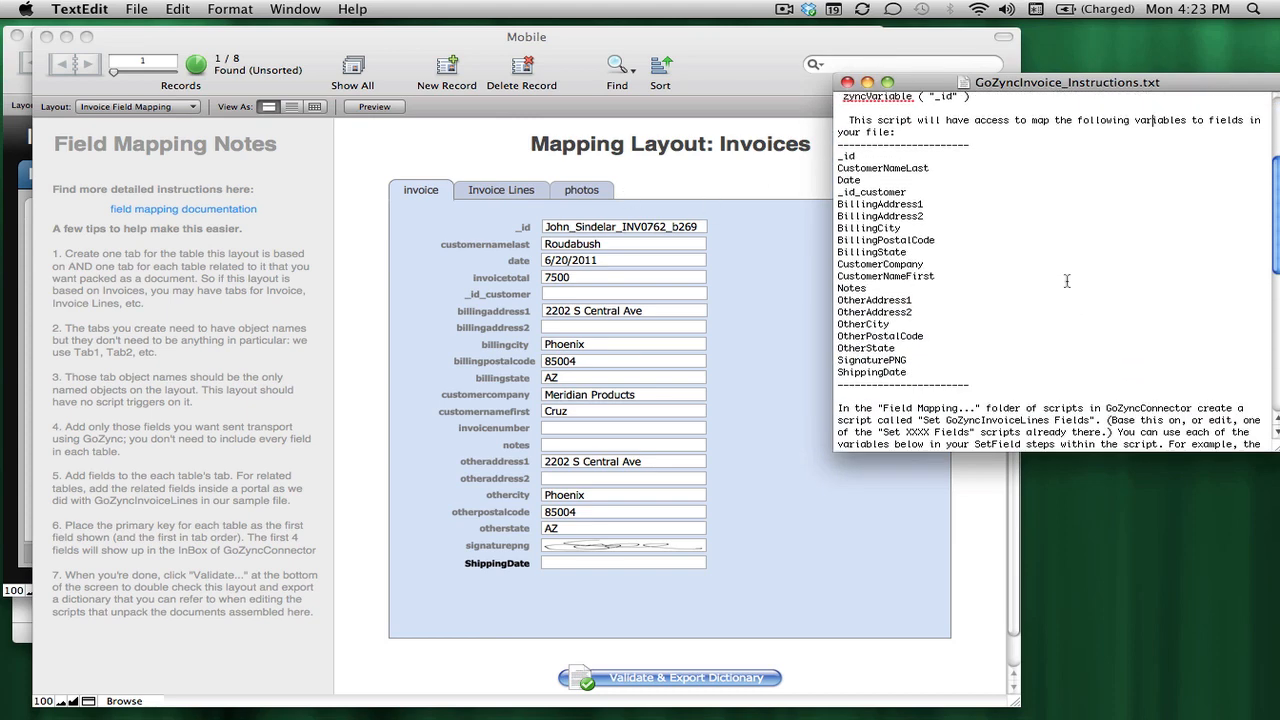
# - Select the ShippingDate variable in the exported instructions, then return to the Invoices file
pyautogui.doubleClick(872, 370)
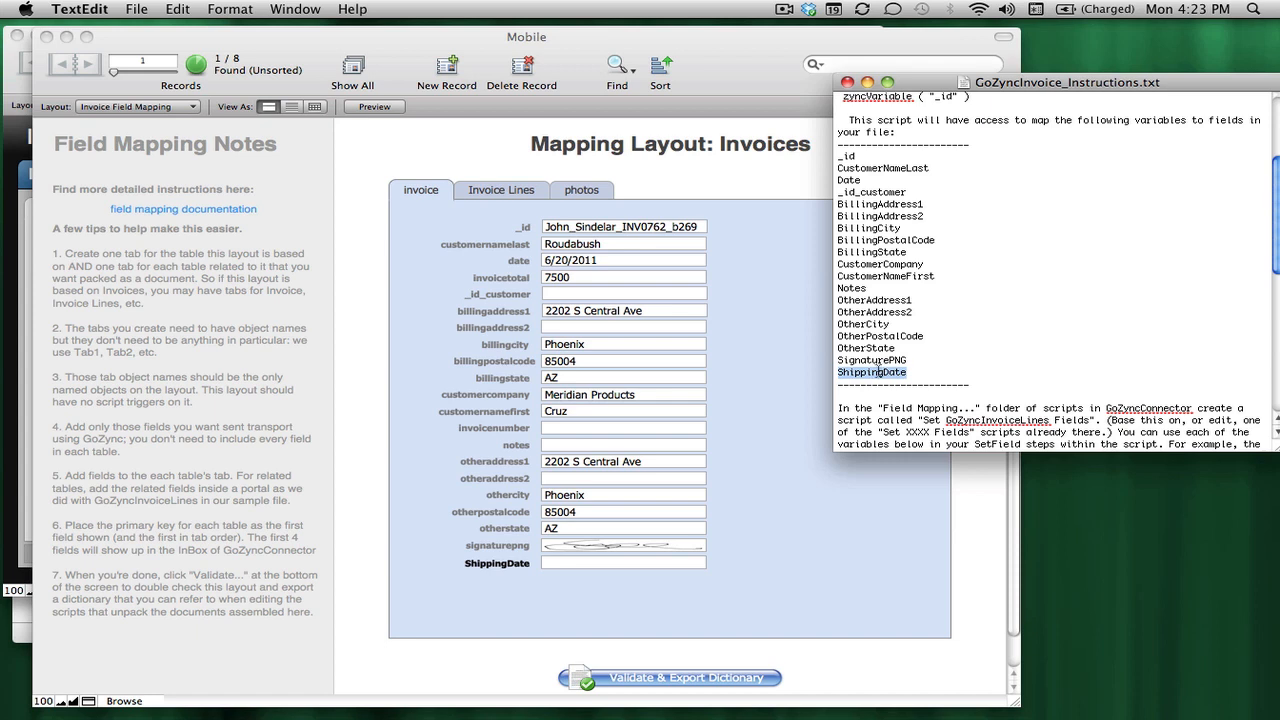
pyautogui.click(138, 108)
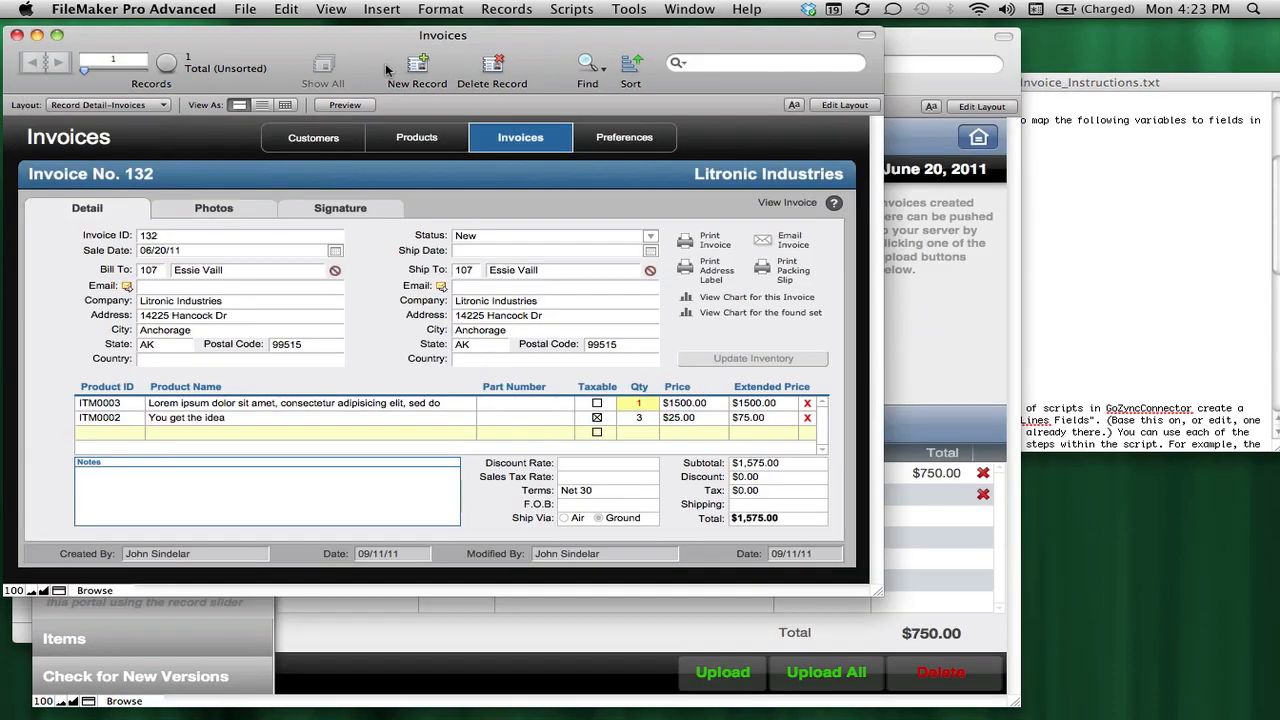
pyautogui.moveTo(378, 224)
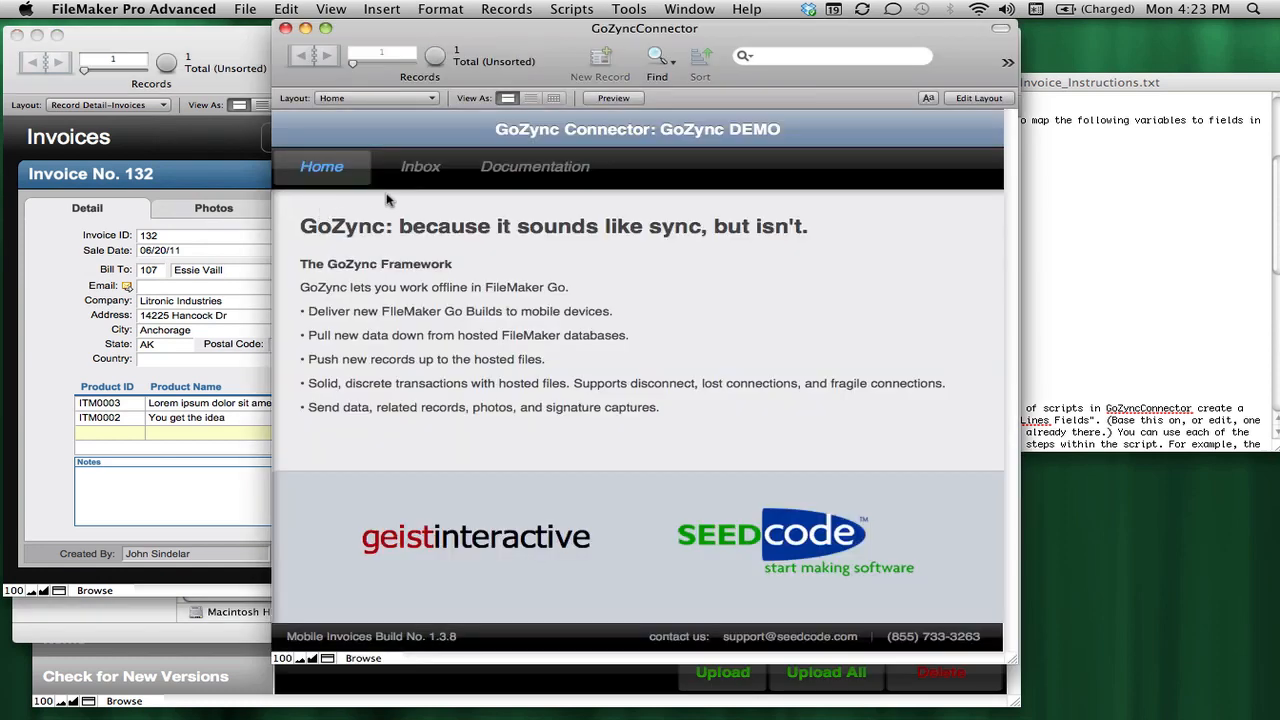
# - View the GoZyncConnector inbox and bring up its Manage Scripts window
pyautogui.click(420, 166)
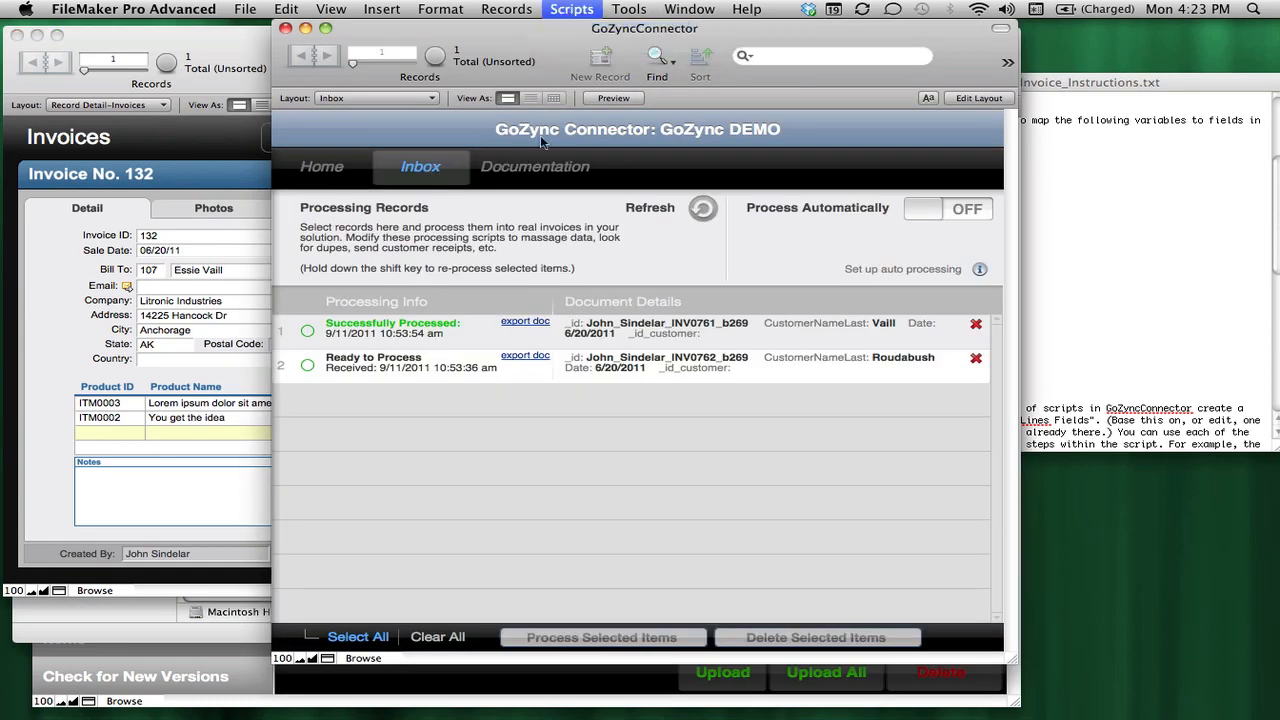
pyautogui.click(572, 8)
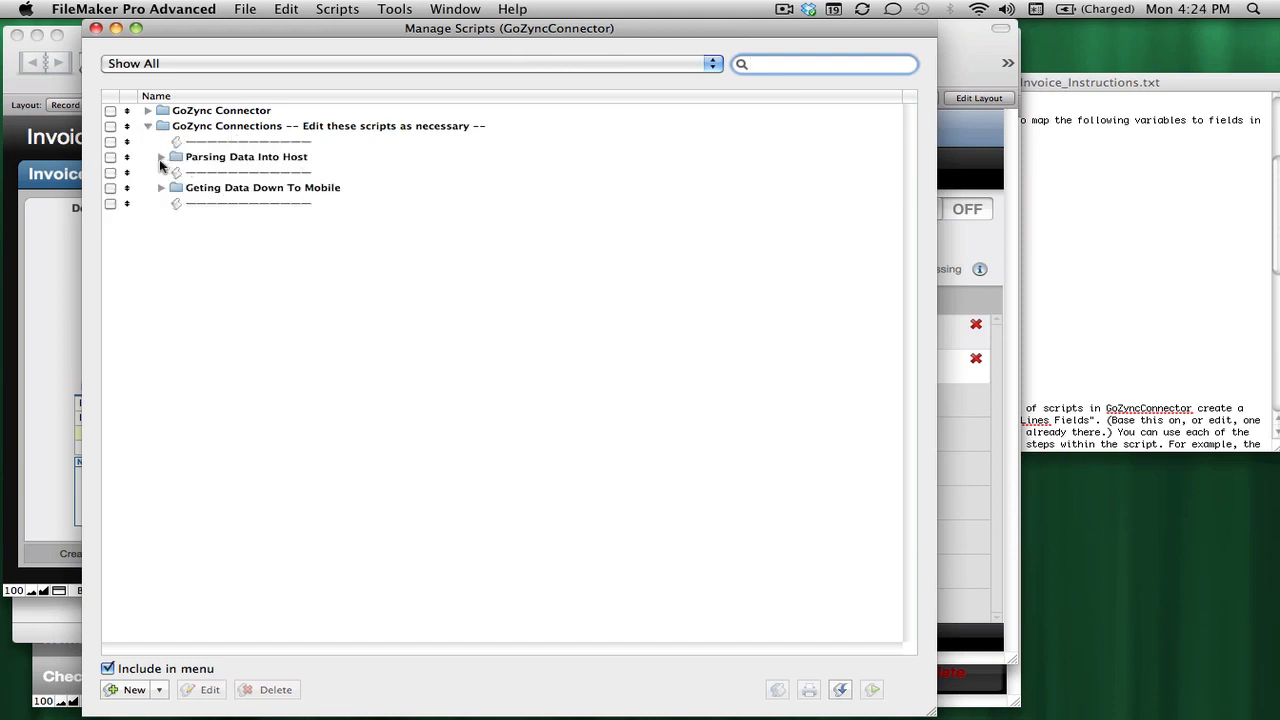
# - Open the Set Invoice Fields (Data) script from the Field Mapping folder for editing
pyautogui.click(160, 156)
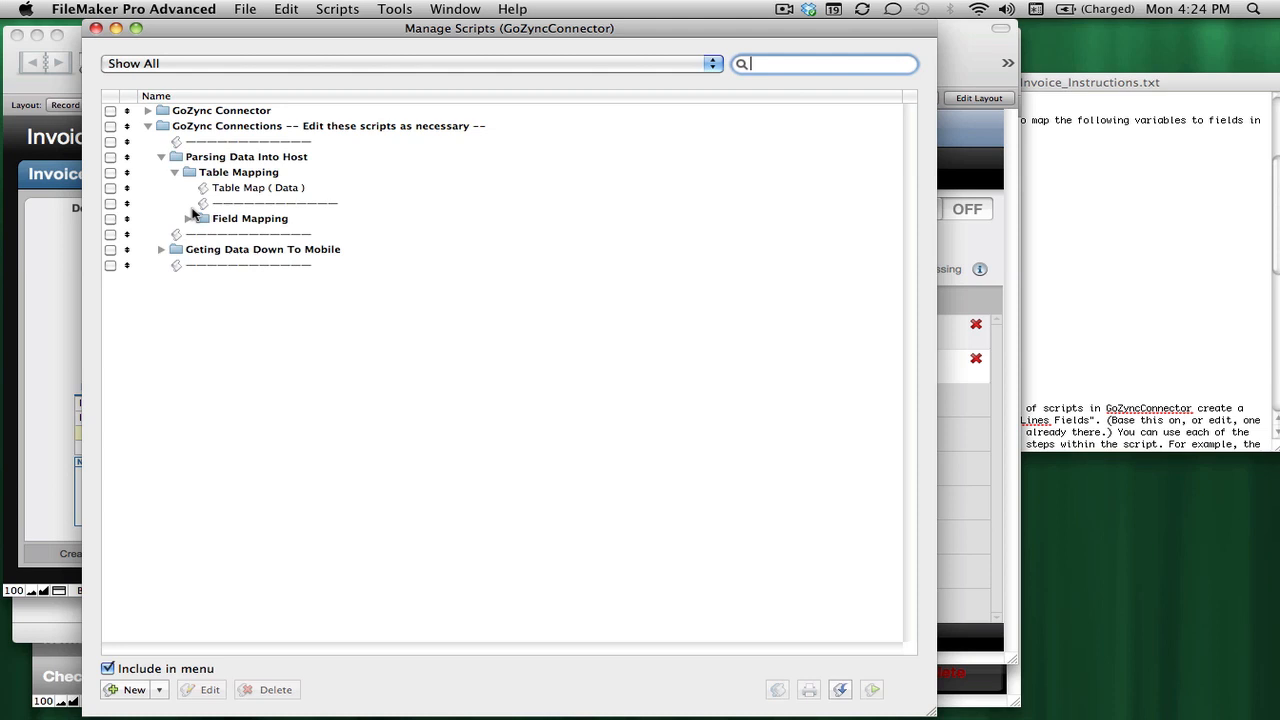
pyautogui.click(188, 218)
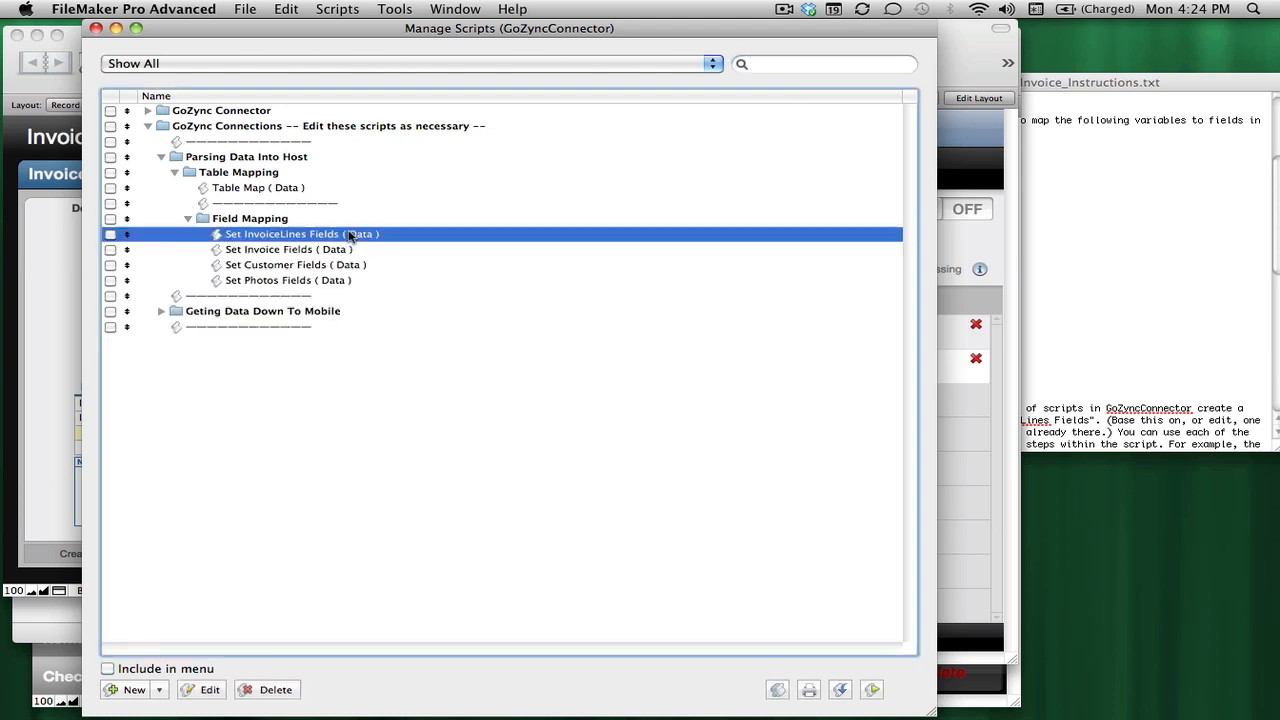
pyautogui.click(290, 248)
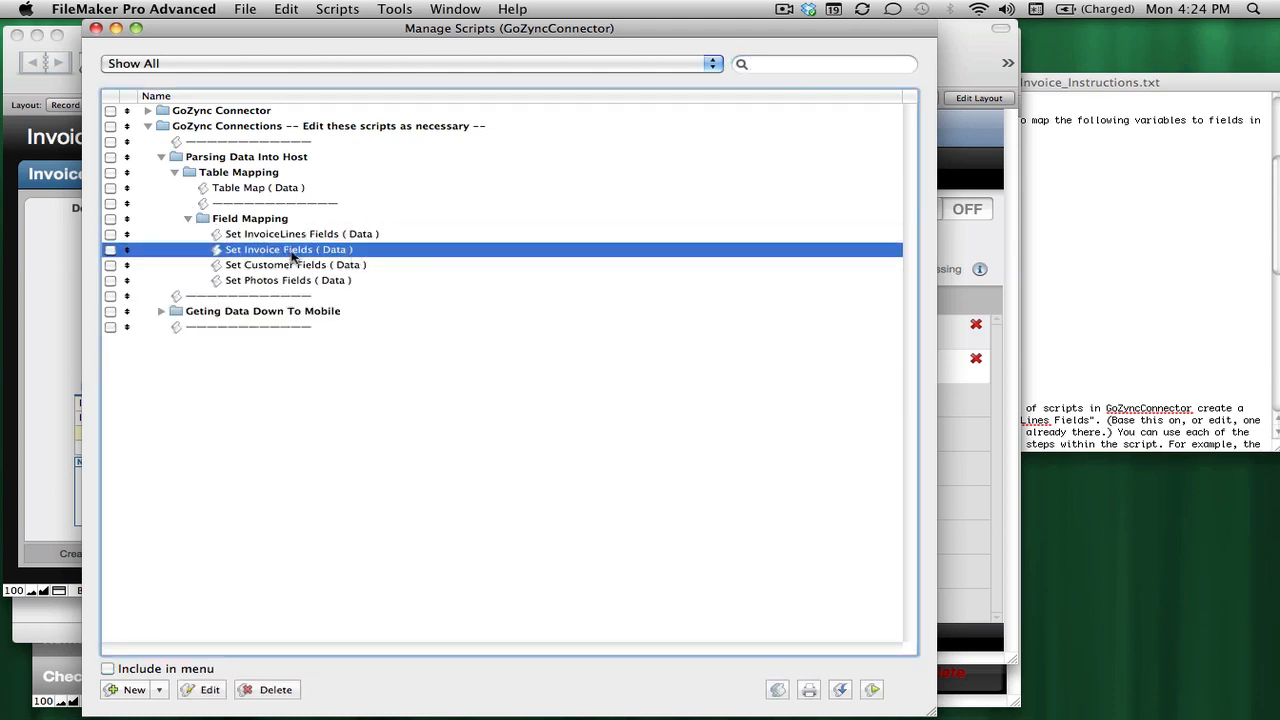
pyautogui.doubleClick(288, 248)
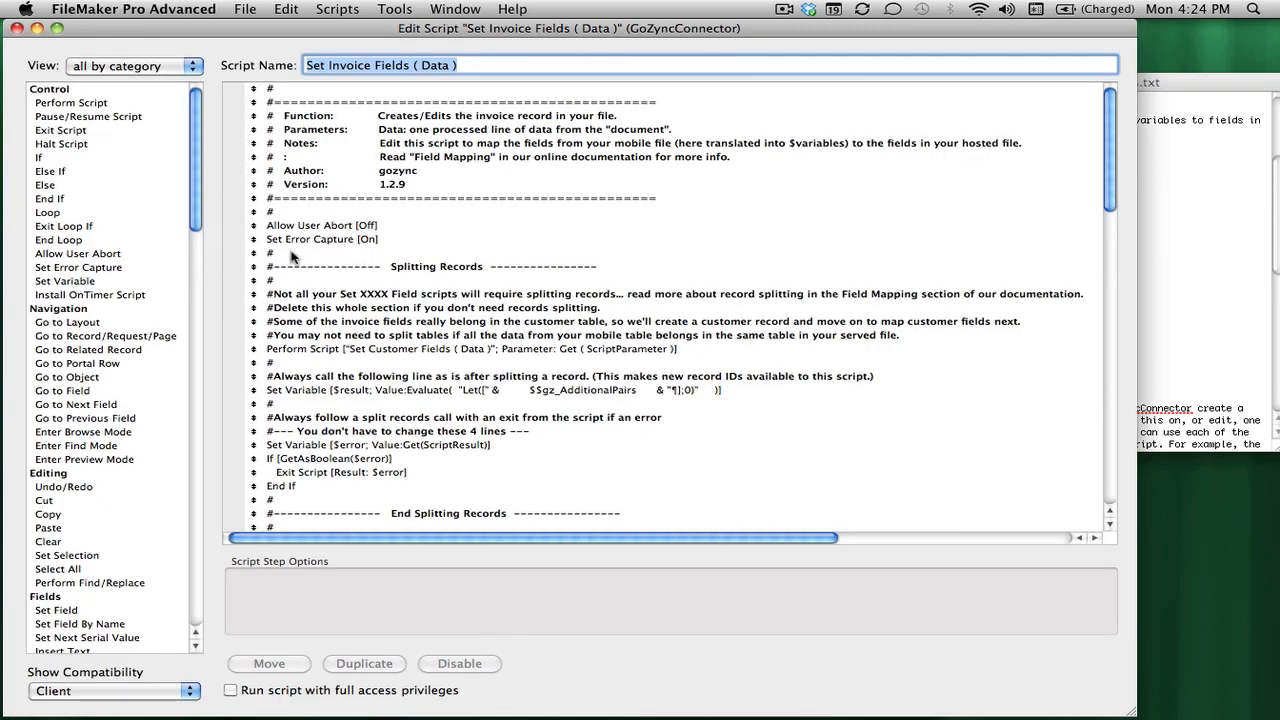
# - Duplicate the Ship To Customer ID Set Field step and retarget the copy to the Ship Date field
pyautogui.scroll(-3)
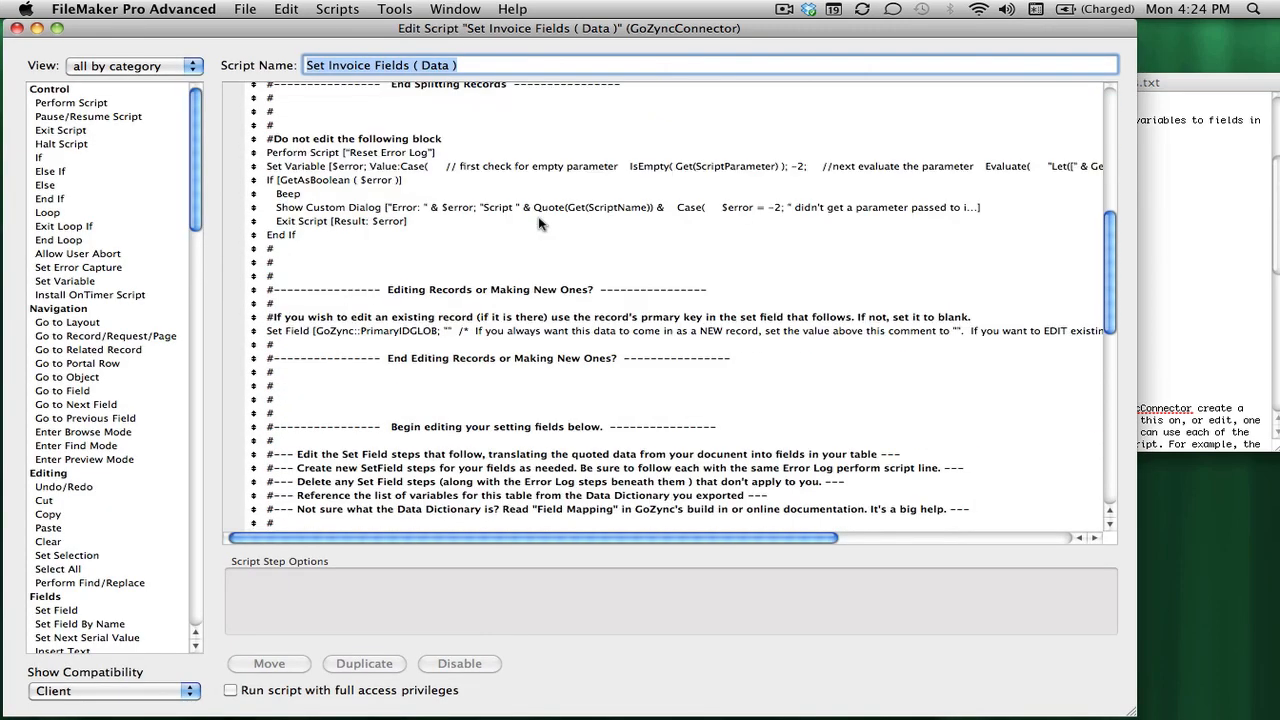
pyautogui.scroll(-3)
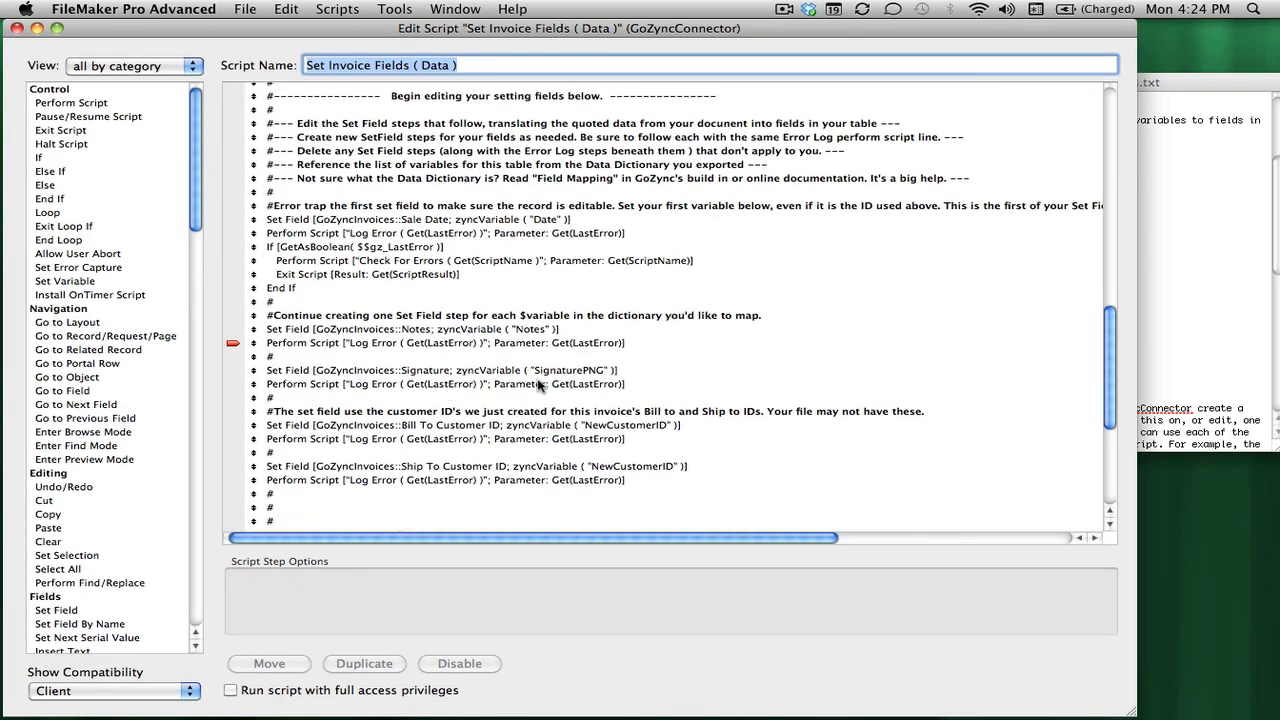
pyautogui.click(484, 466)
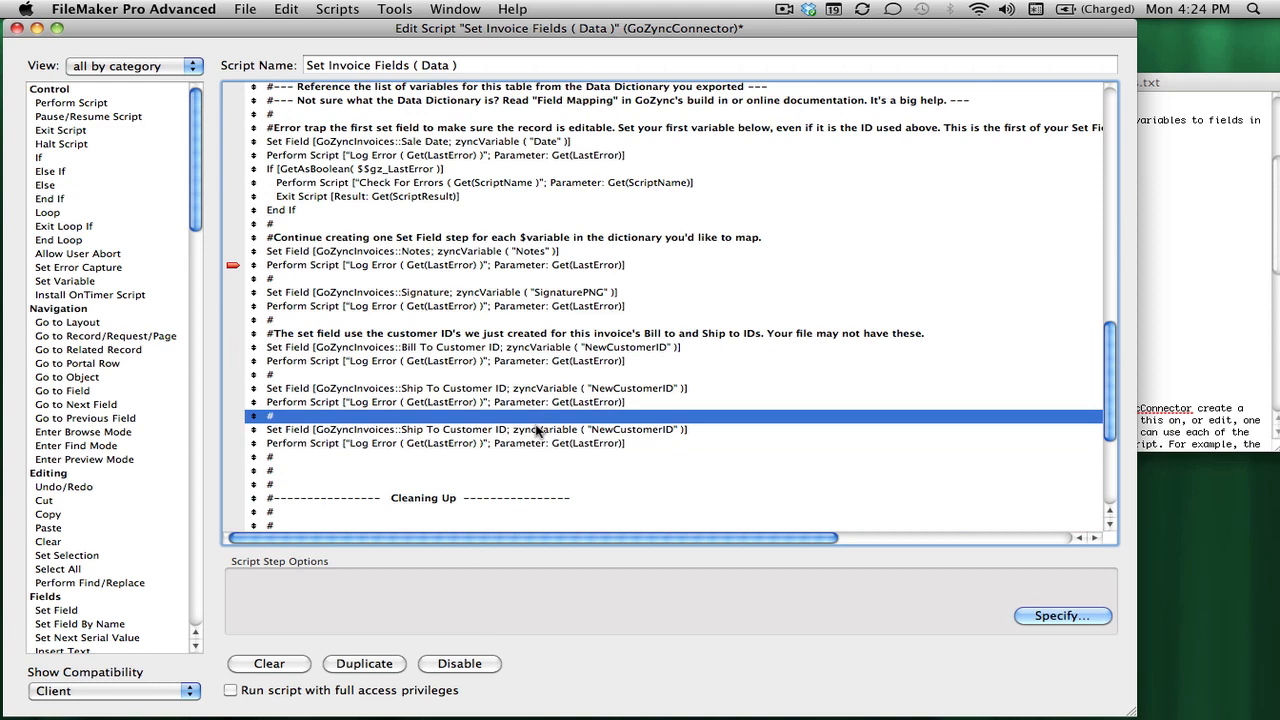
pyautogui.click(1062, 586)
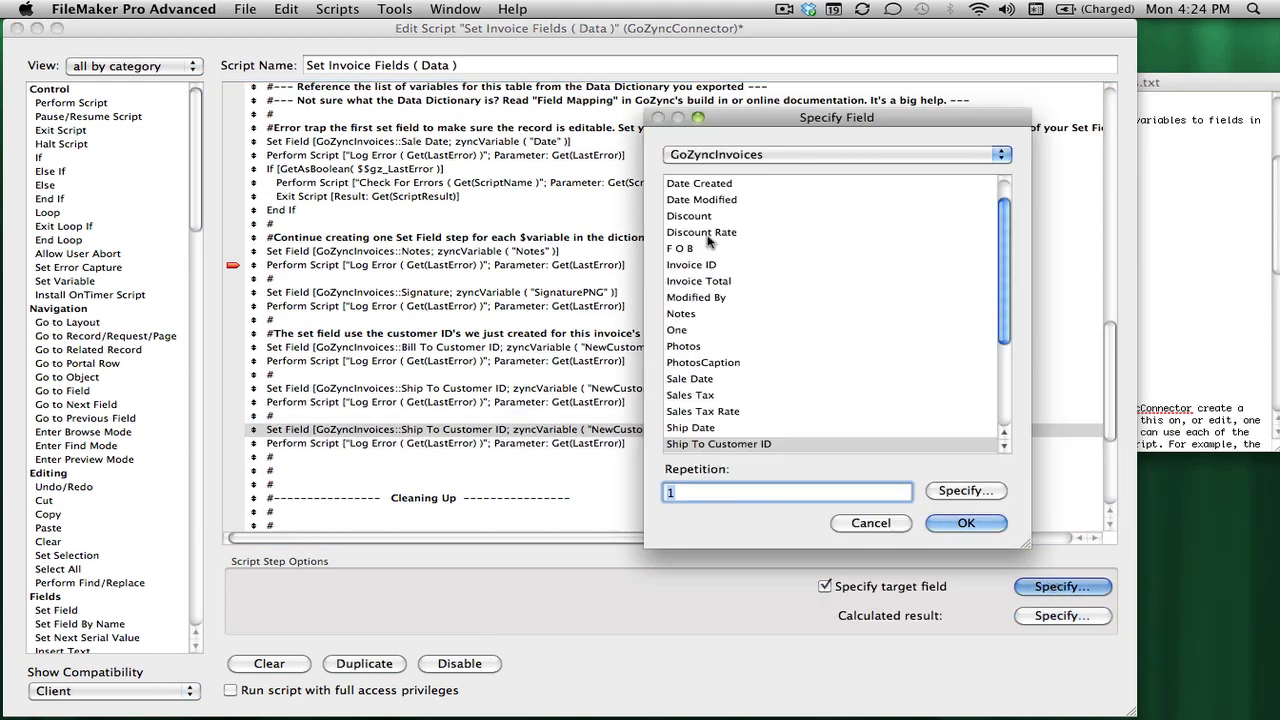
pyautogui.click(690, 418)
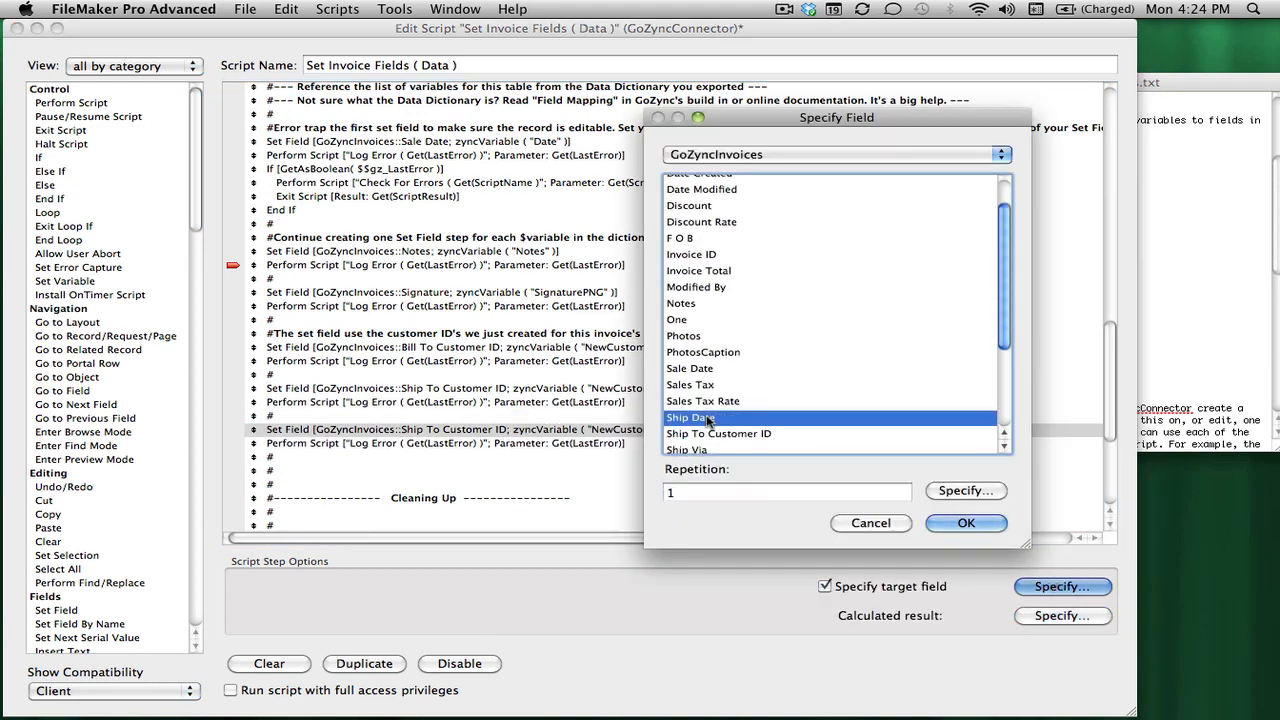
pyautogui.click(964, 524)
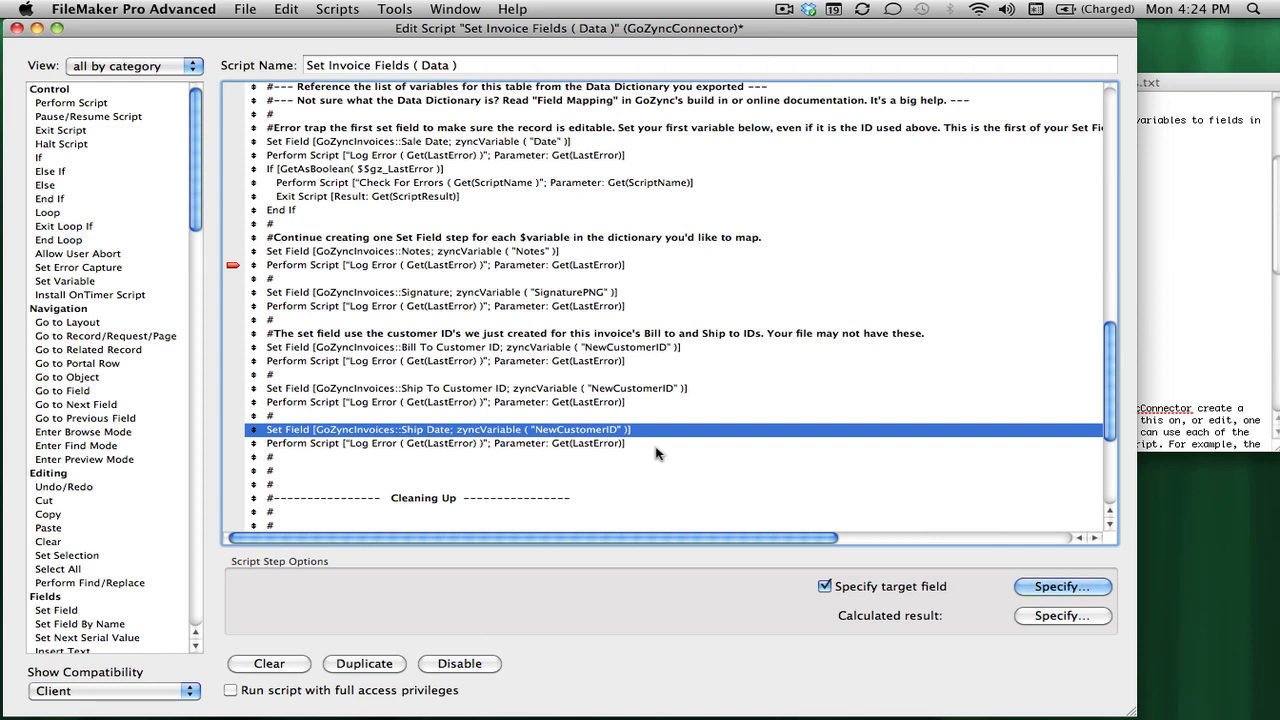
pyautogui.click(1062, 616)
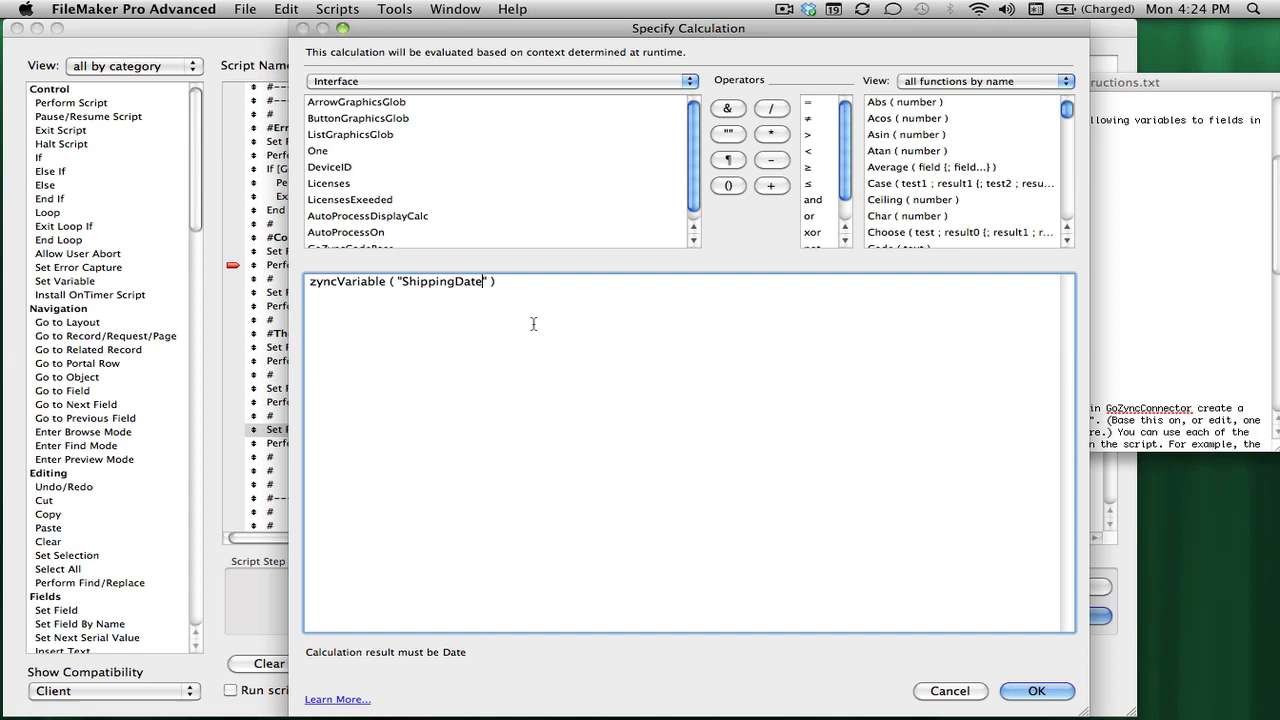
# - Confirm the calculation zyncVariable ( "ShippingDate" ) for the Ship Date step
pyautogui.click(1036, 692)
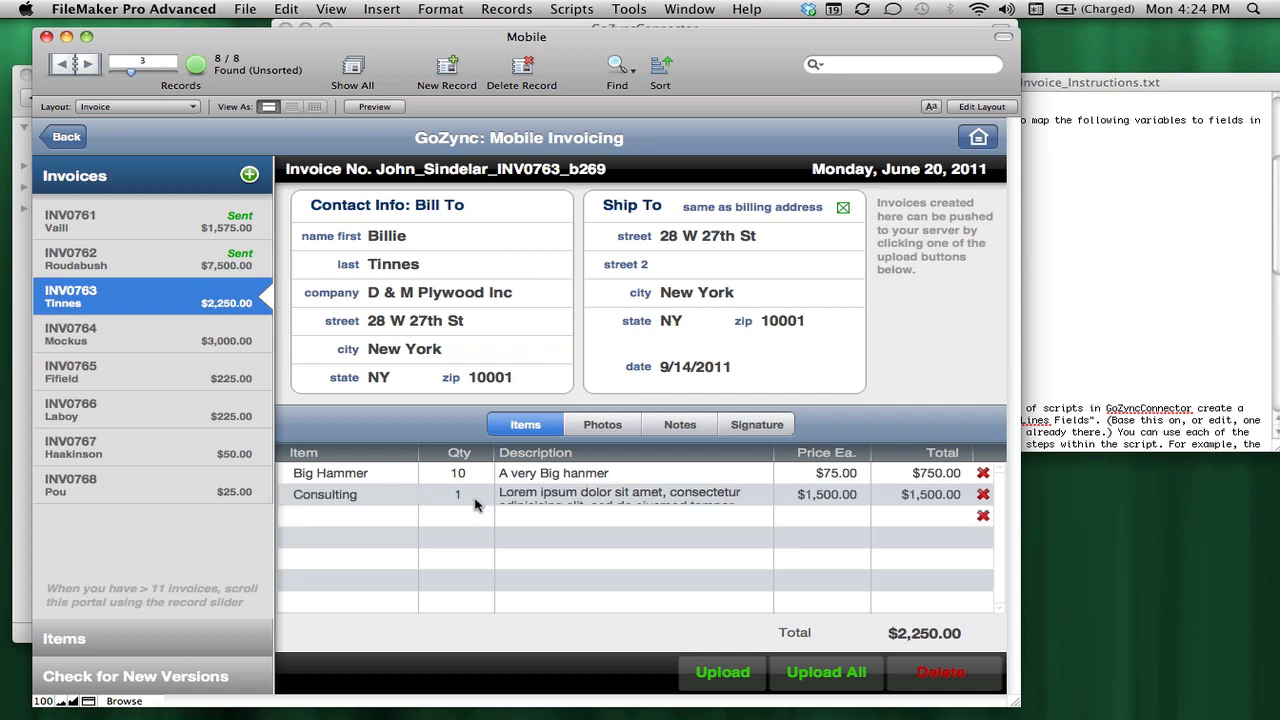
pyautogui.moveTo(696, 388)
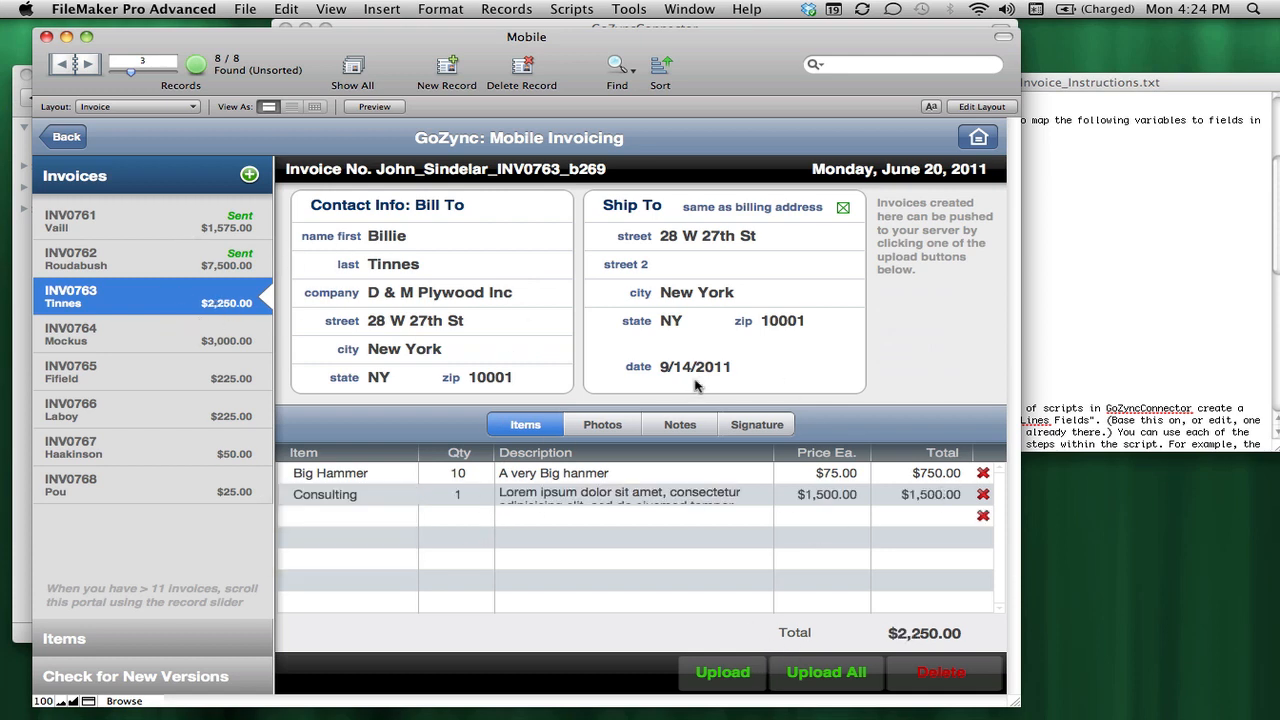
# - Upload invoice INV0763 for Tinnes to the server and acknowledge the All done message
pyautogui.click(722, 672)
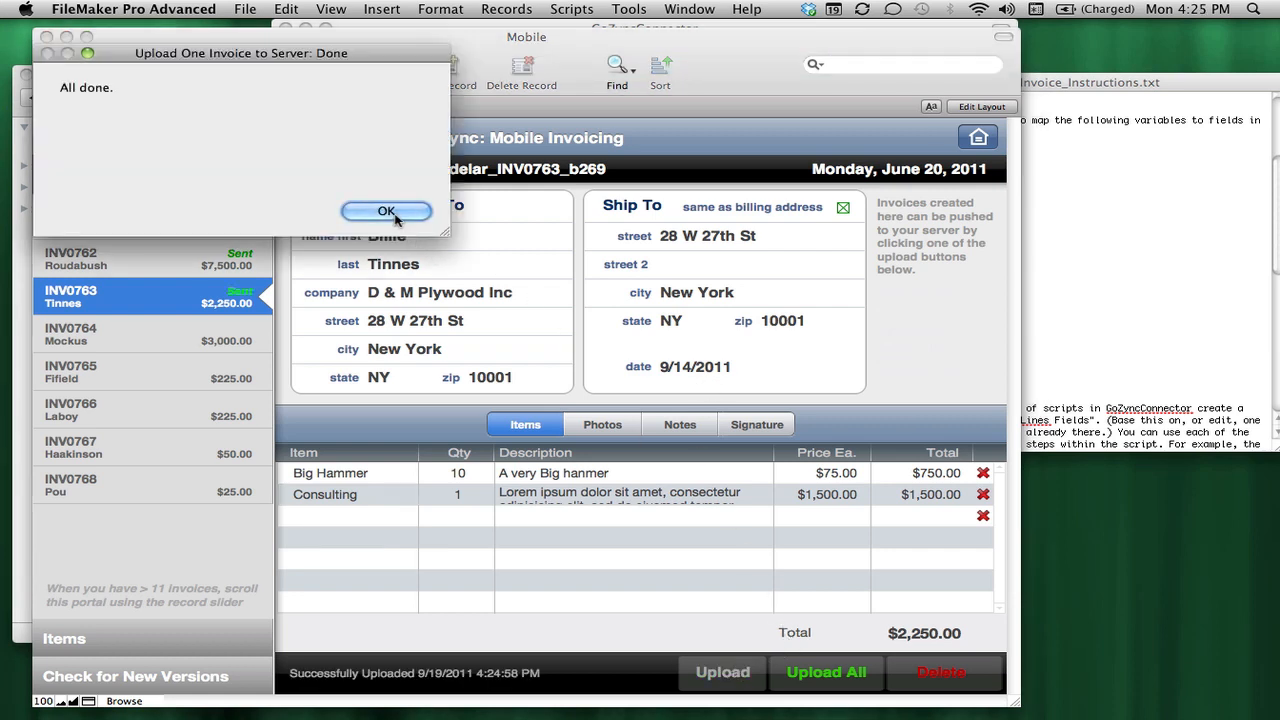
pyautogui.click(386, 212)
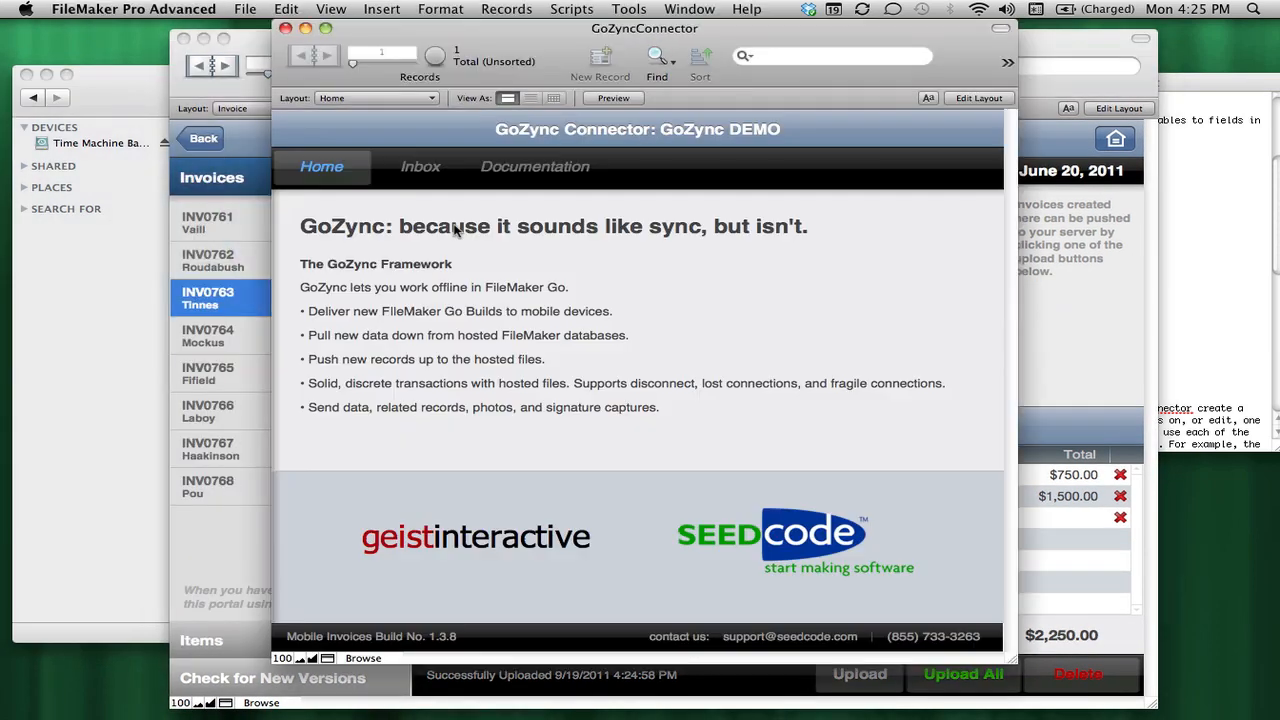
# - In the GoZyncConnector inbox, select the Tinnes Ready to Process row and process it
pyautogui.click(420, 166)
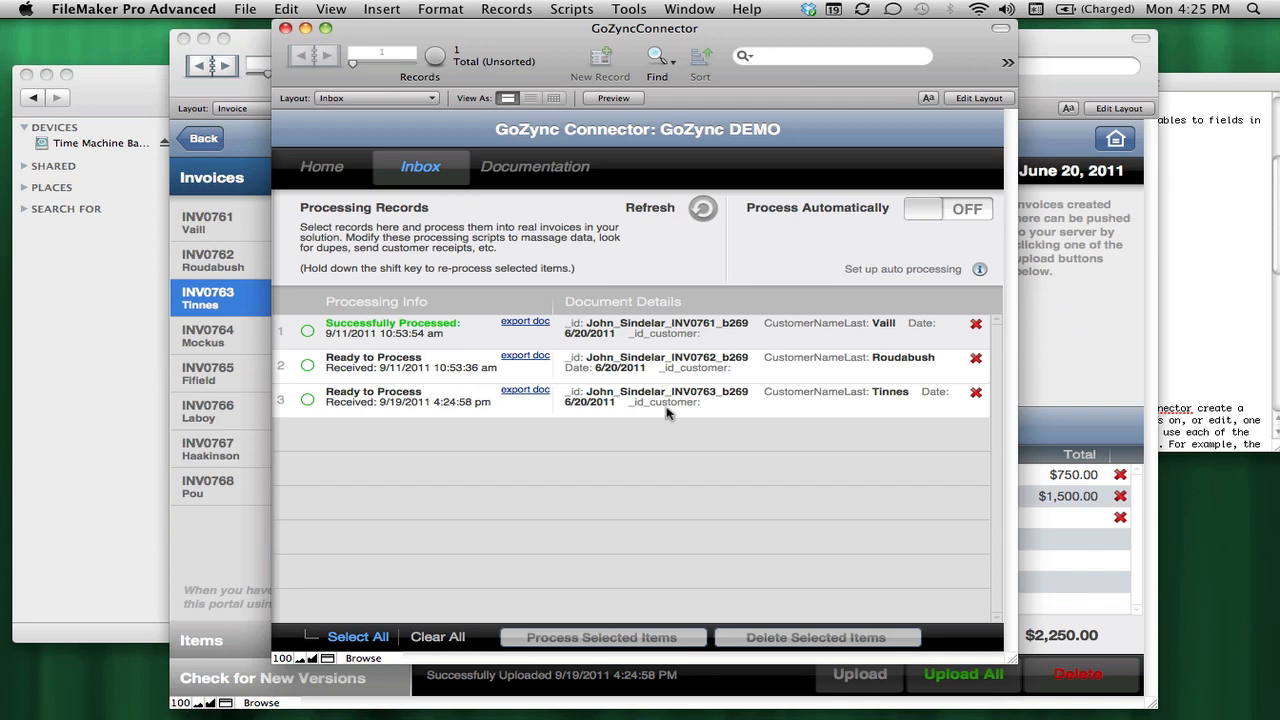
pyautogui.click(308, 400)
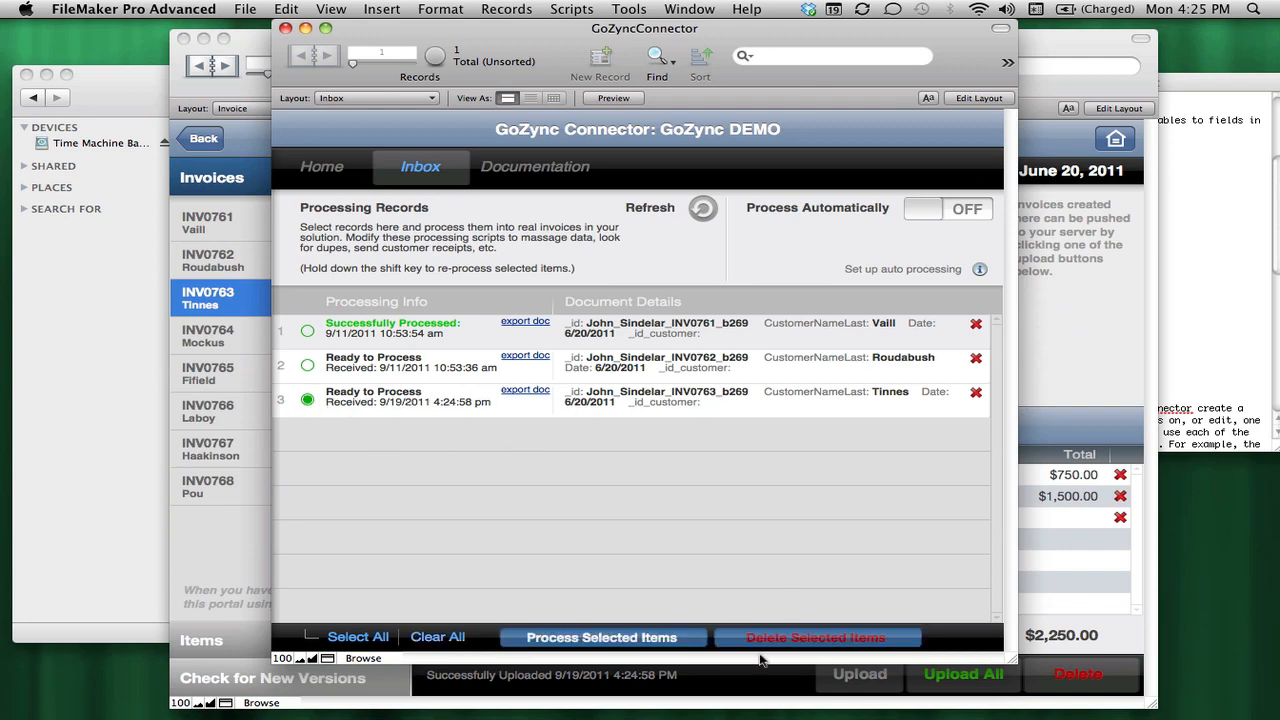
pyautogui.click(600, 636)
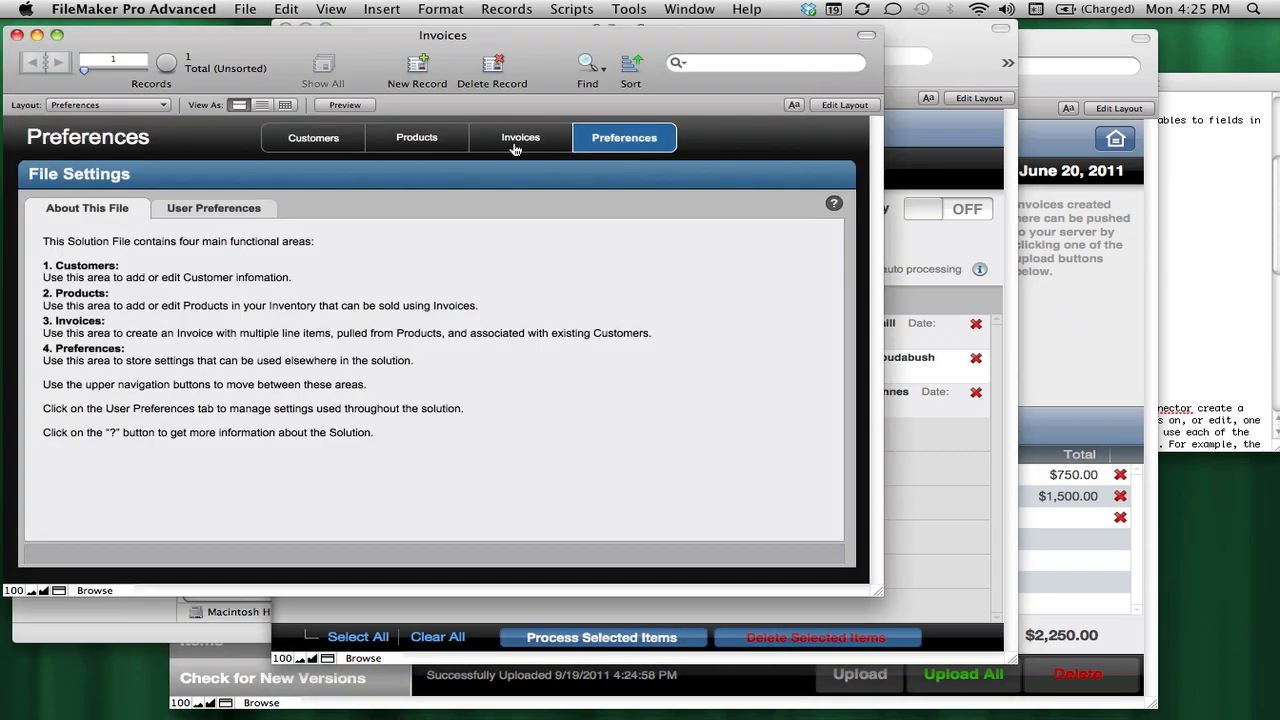
# - Show invoice 133 for D & M Plywood Inc with Ship Date 09/14/11 in the hosted Invoices file
pyautogui.click(520, 136)
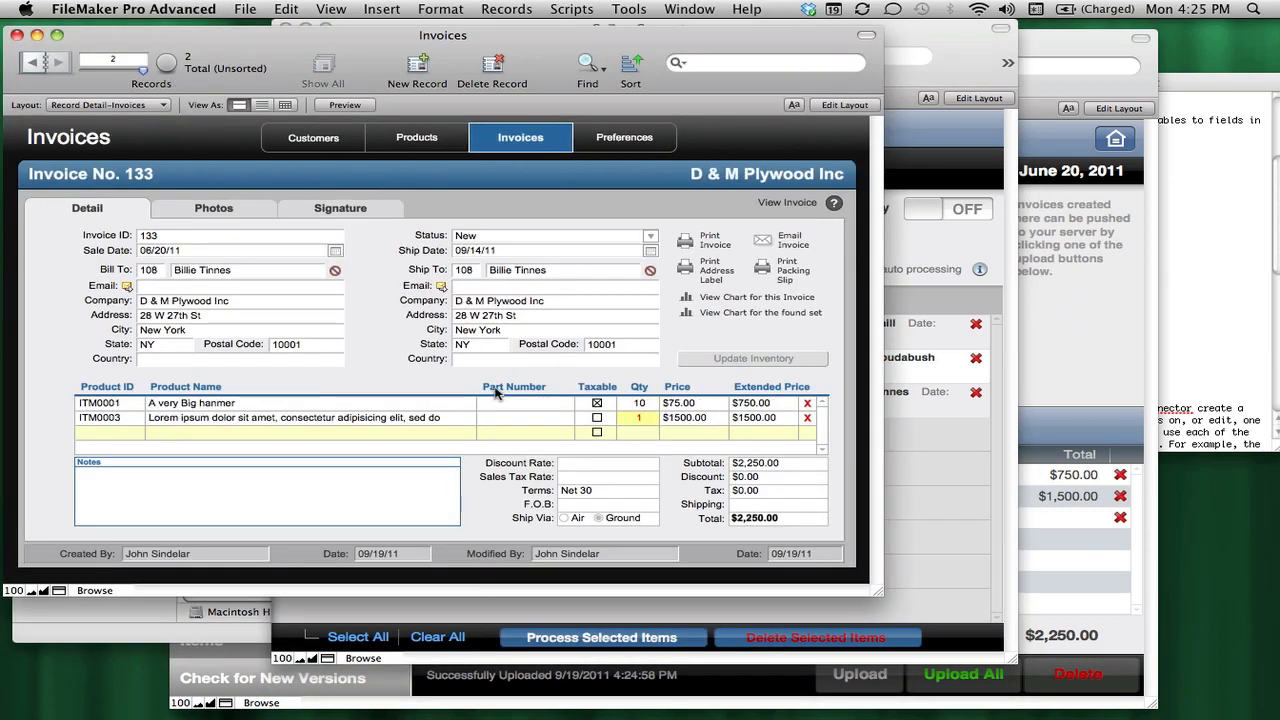
pyautogui.moveTo(596, 350)
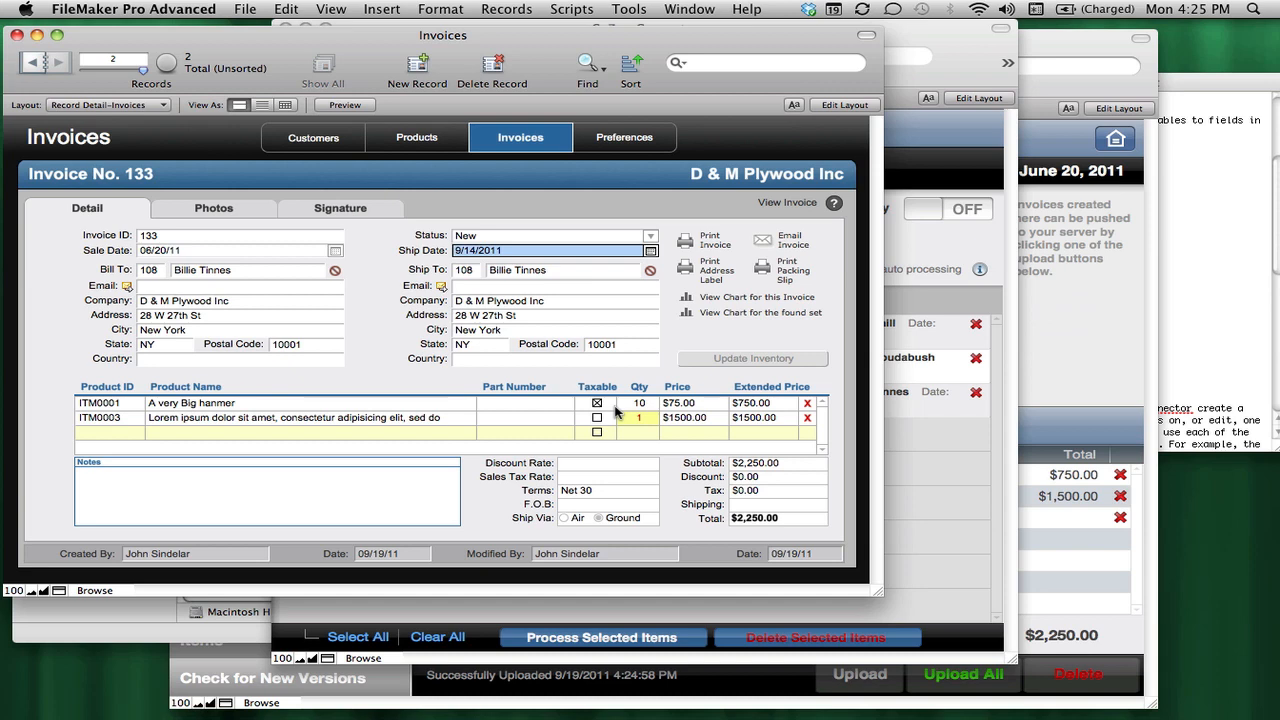
pyautogui.moveTo(1092, 324)
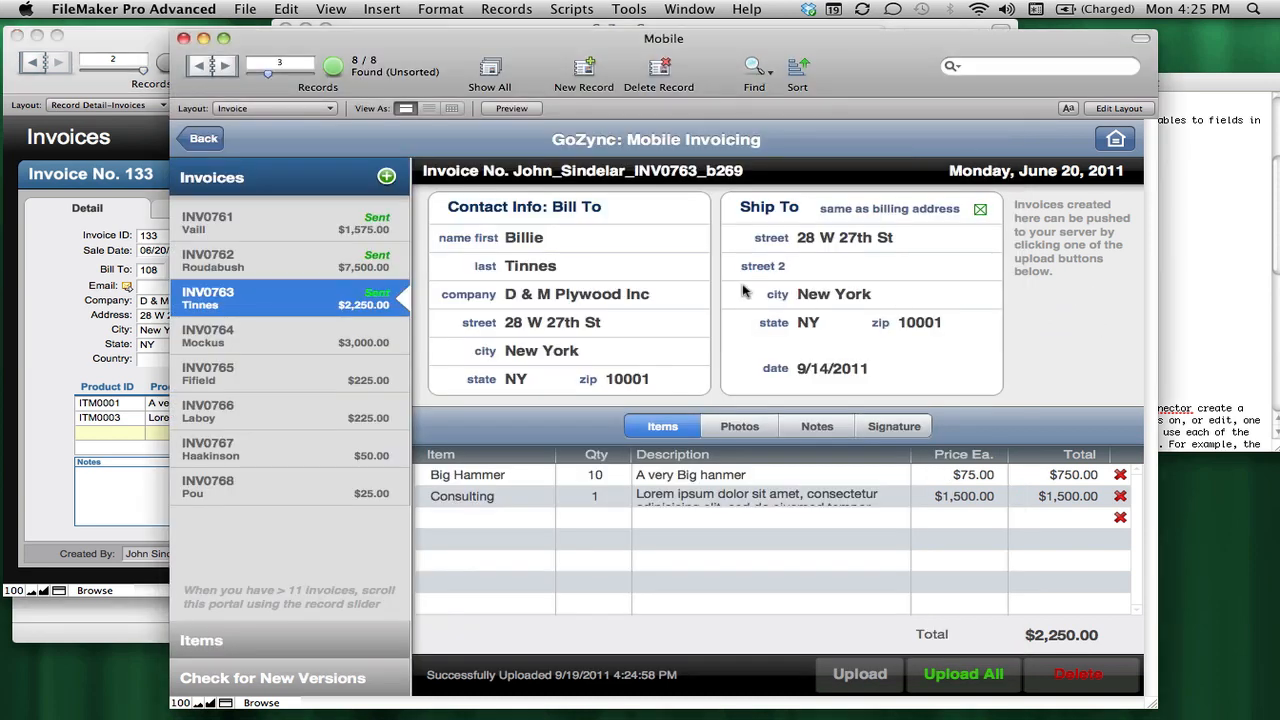
pyautogui.moveTo(456, 572)
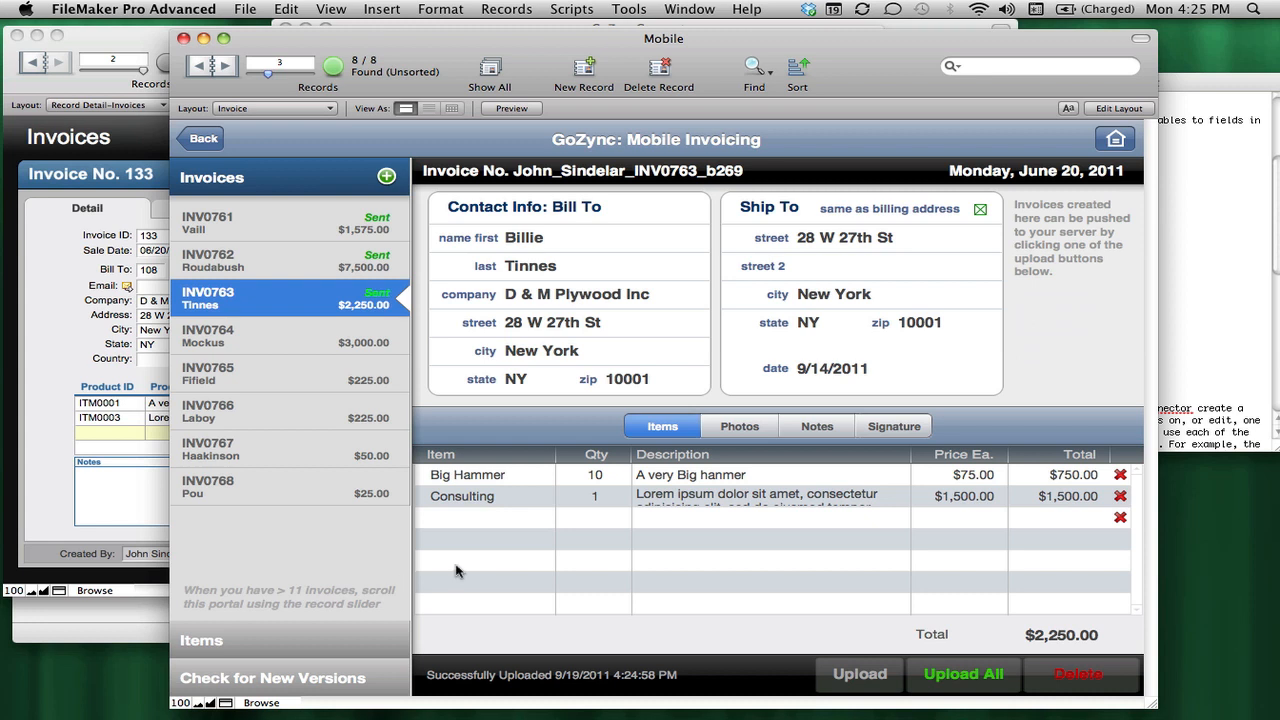
pyautogui.moveTo(960, 680)
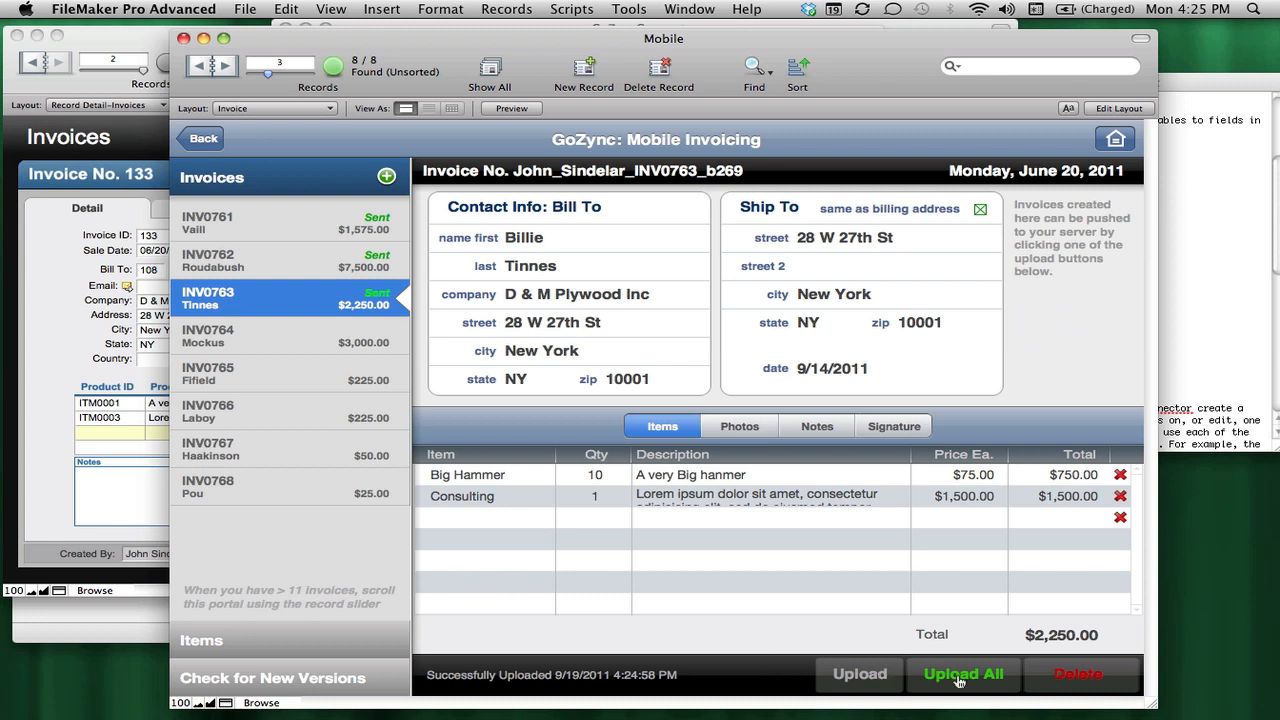
# - Upload all mobile invoices, acknowledge the All done message and return to the Mobile window
pyautogui.click(962, 672)
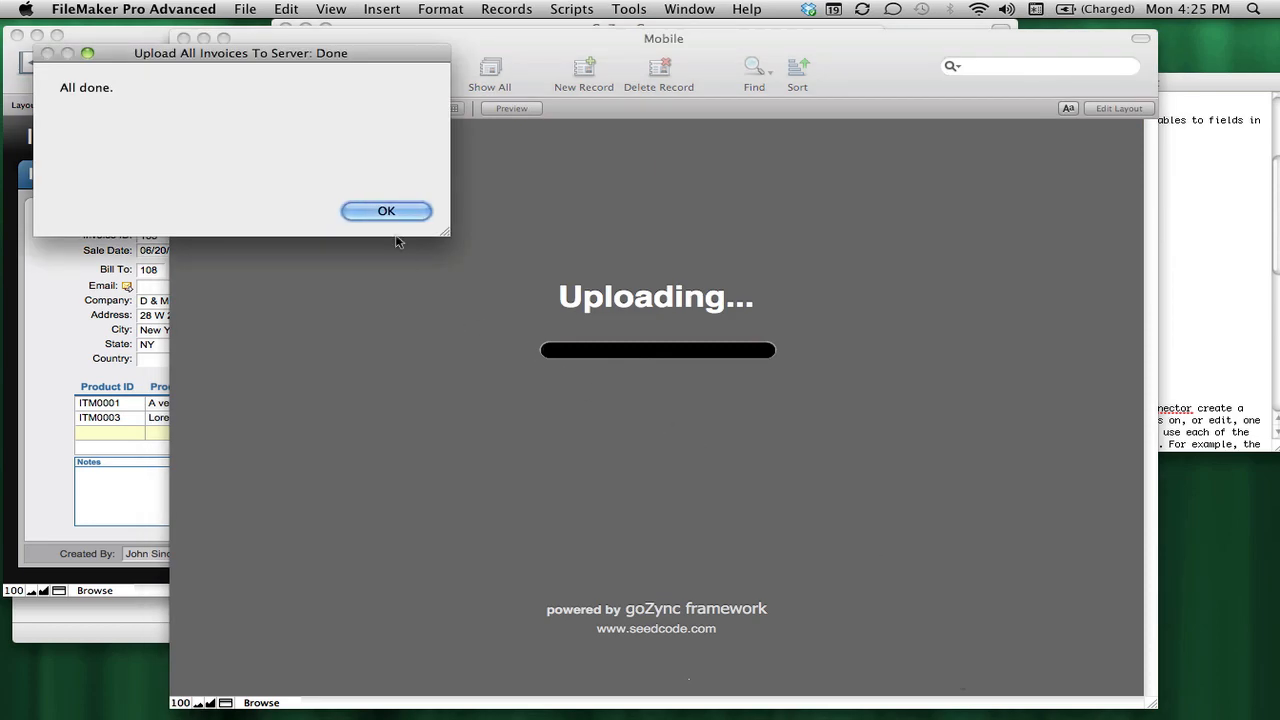
pyautogui.click(386, 210)
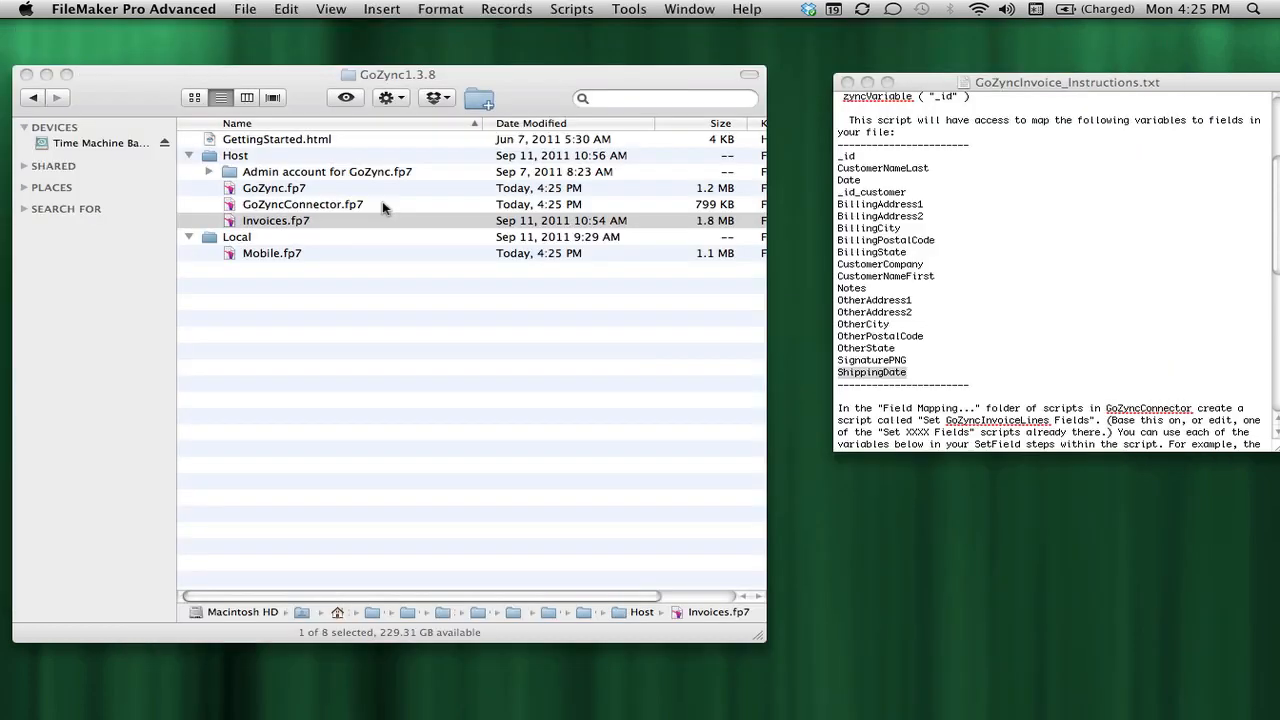
pyautogui.doubleClick(272, 252)
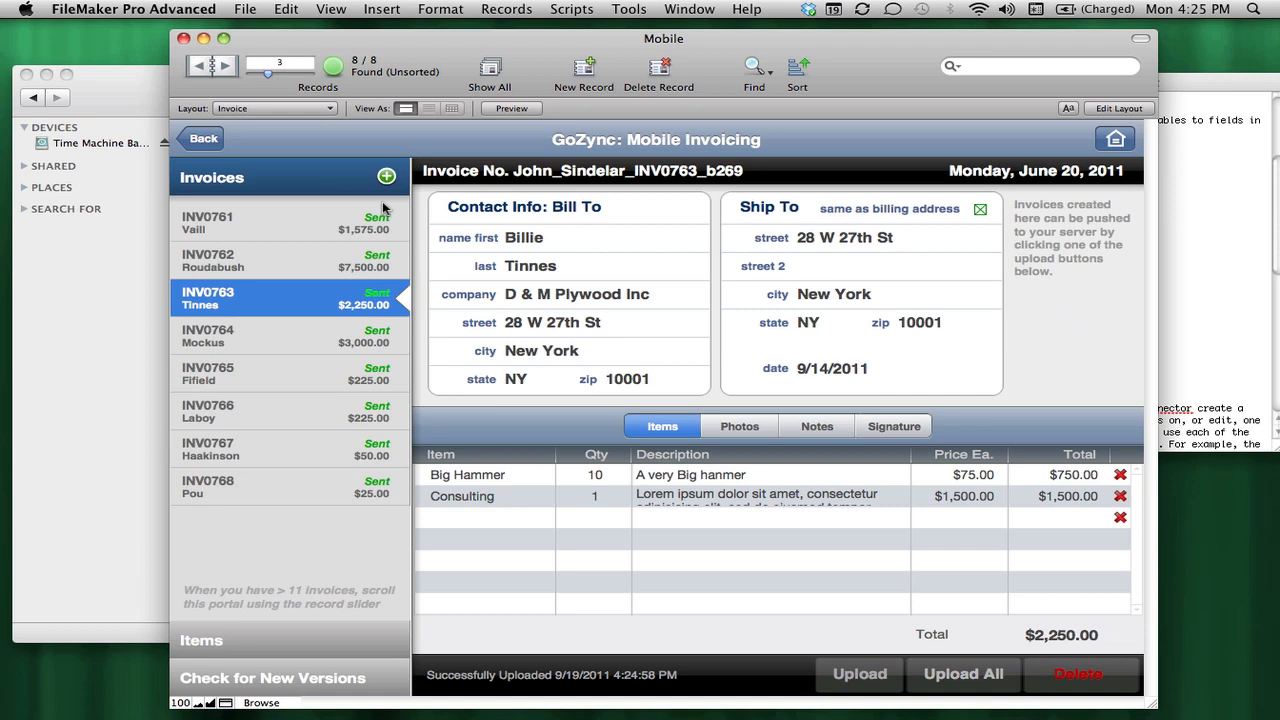